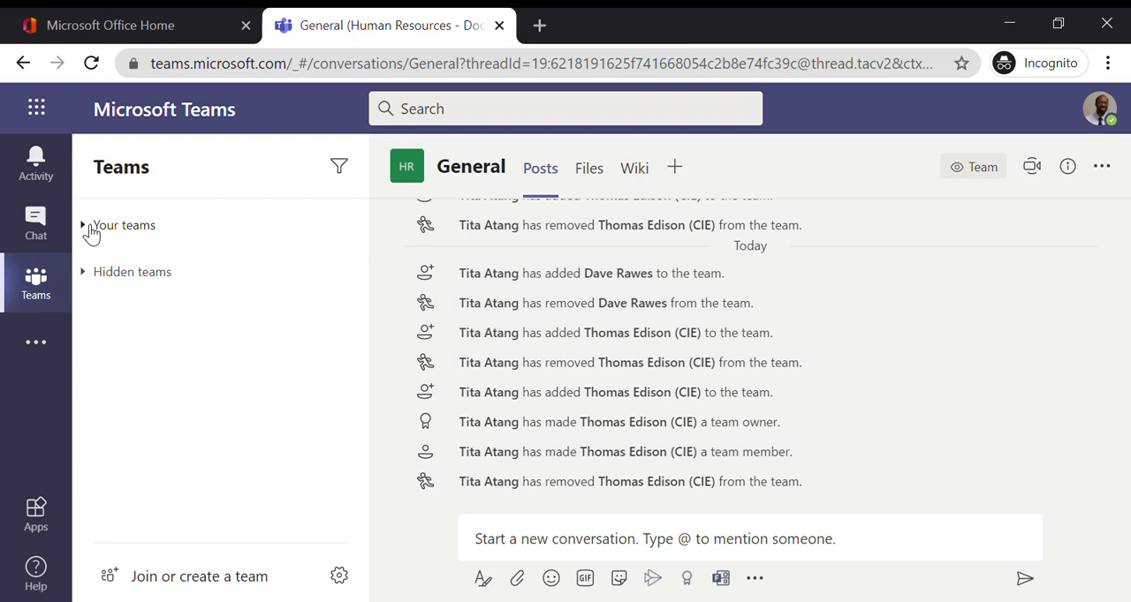
mouse_move(83, 291)
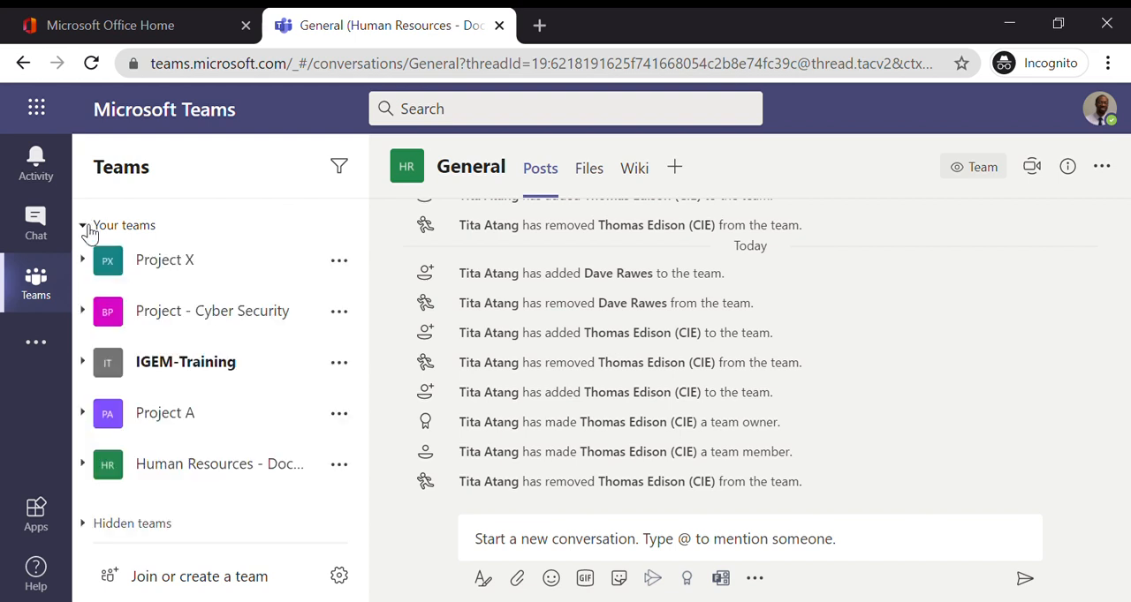
Expand the 'Your teams' list in the left pane
left_click(84, 225)
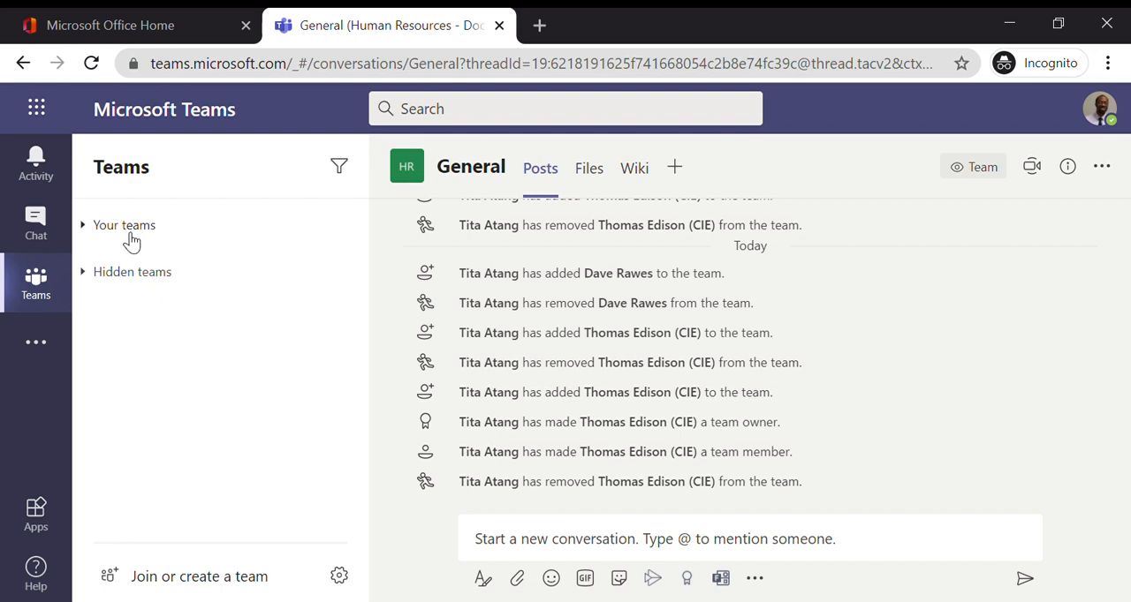
mouse_move(87, 236)
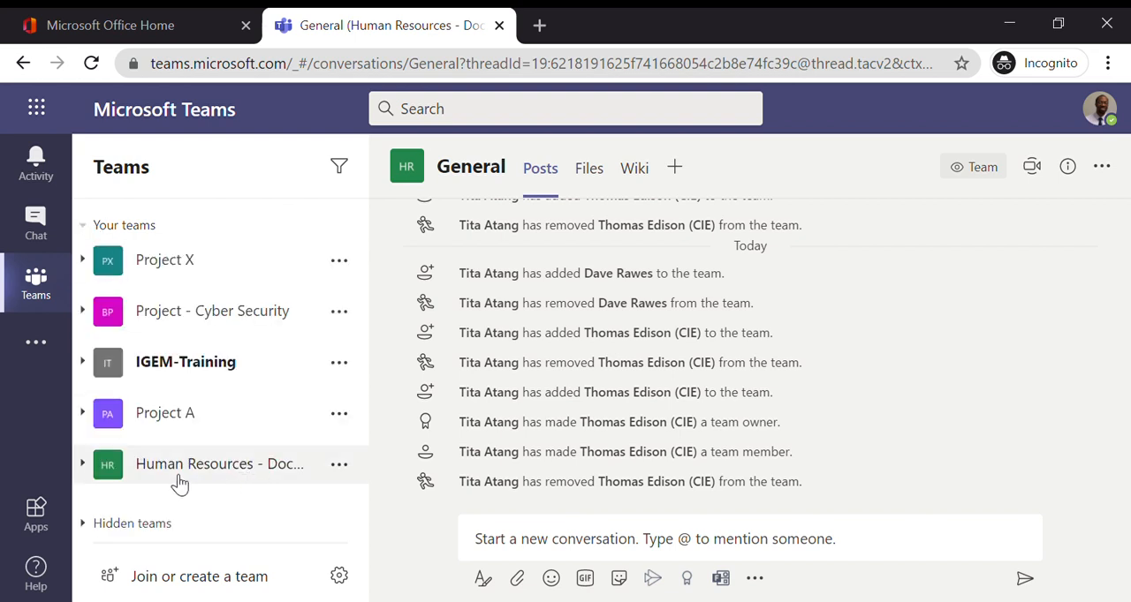
Expand Human Resources - Document Reviews to list General, Policies and Procedures
left_click(219, 464)
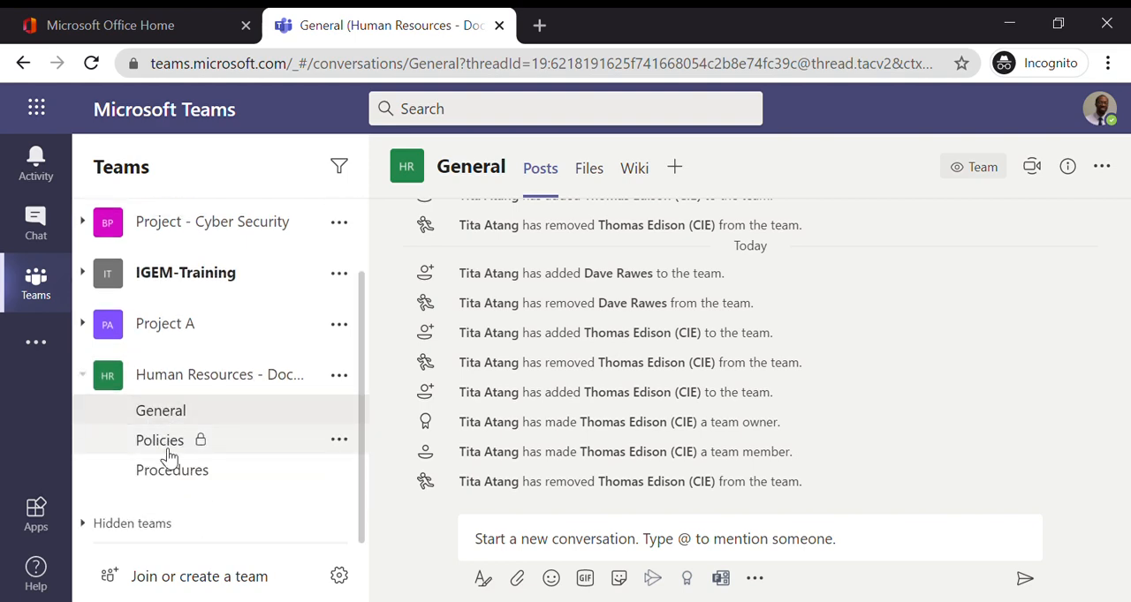
mouse_move(212, 446)
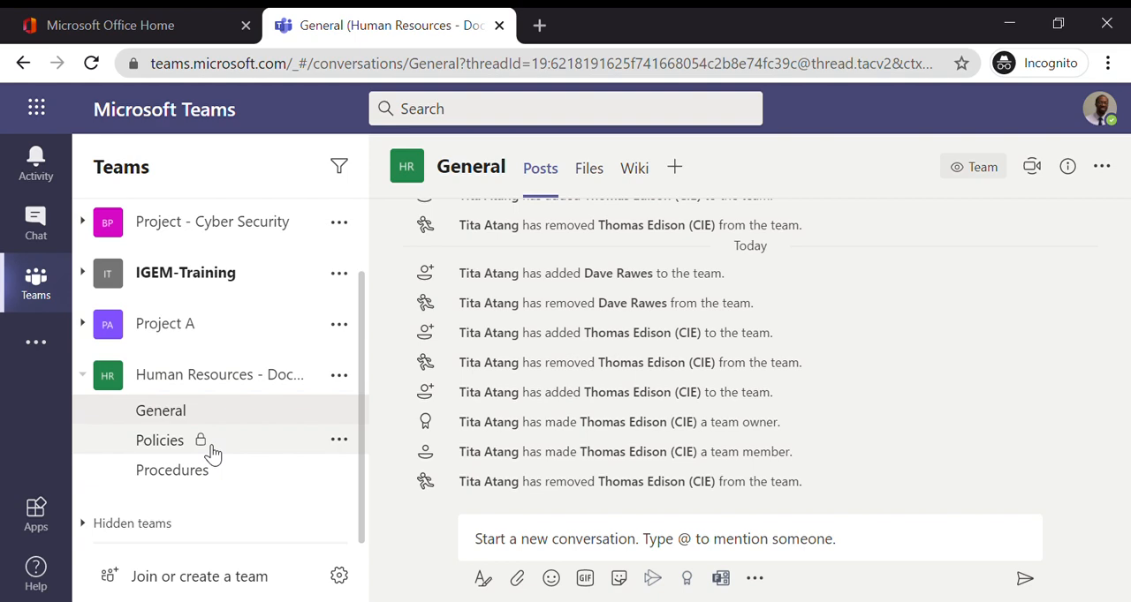
mouse_move(183, 477)
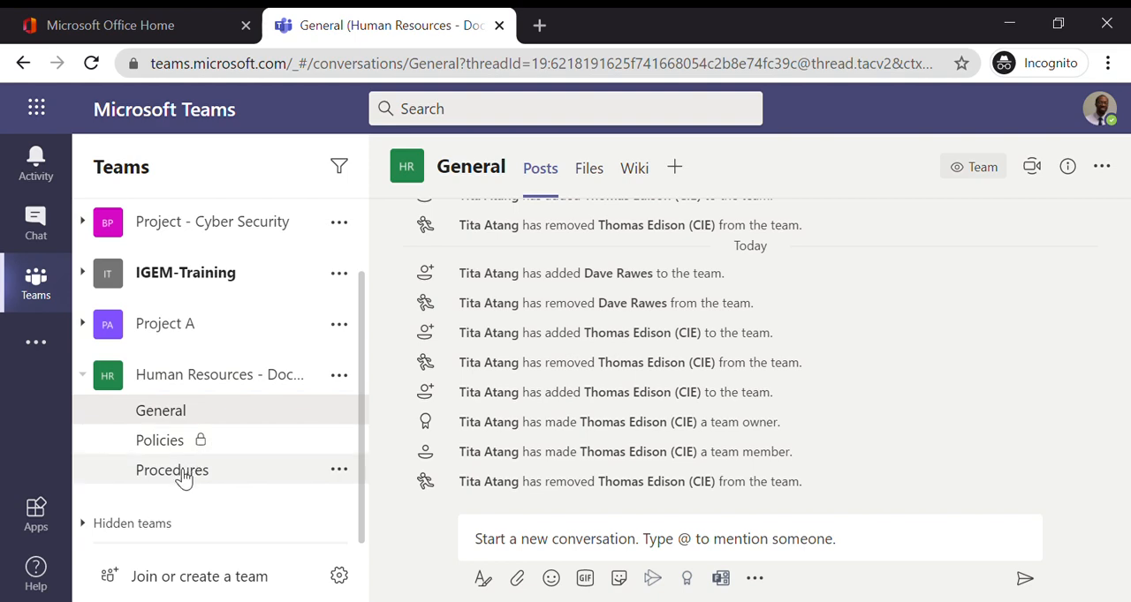
mouse_move(186, 468)
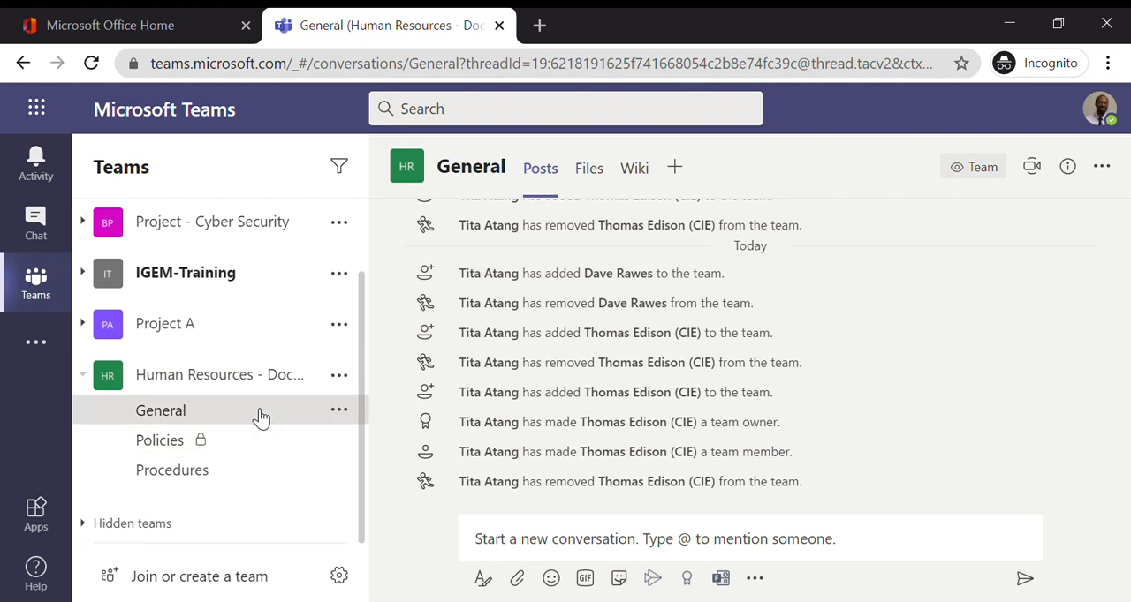
mouse_move(341, 375)
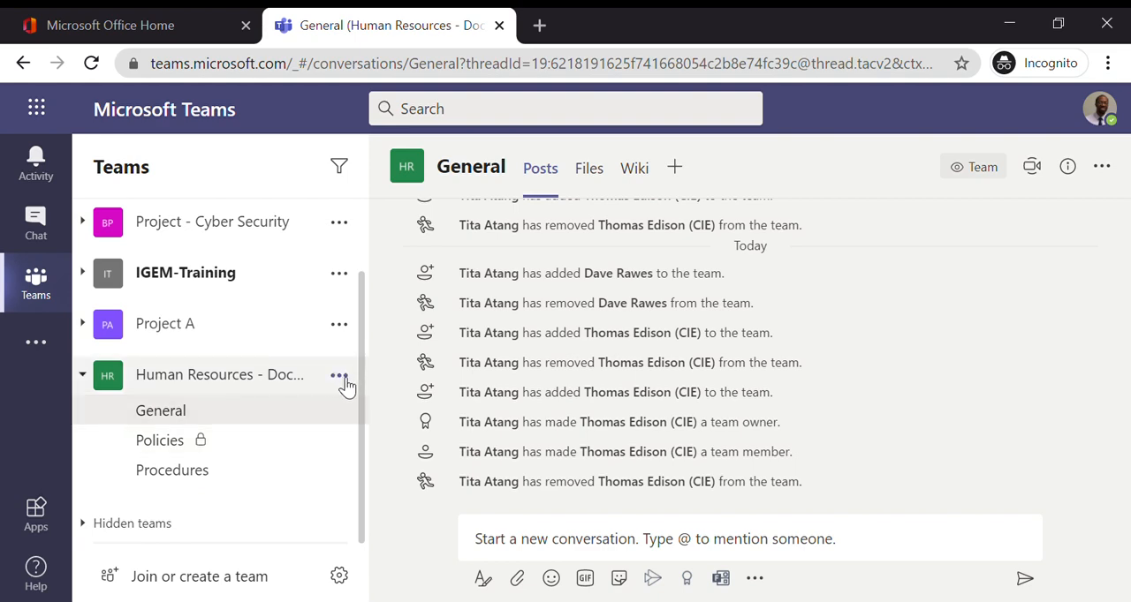
From the team's Add member dialog, search 'thom' and select Thomas Edison (CIE)
left_click(339, 375)
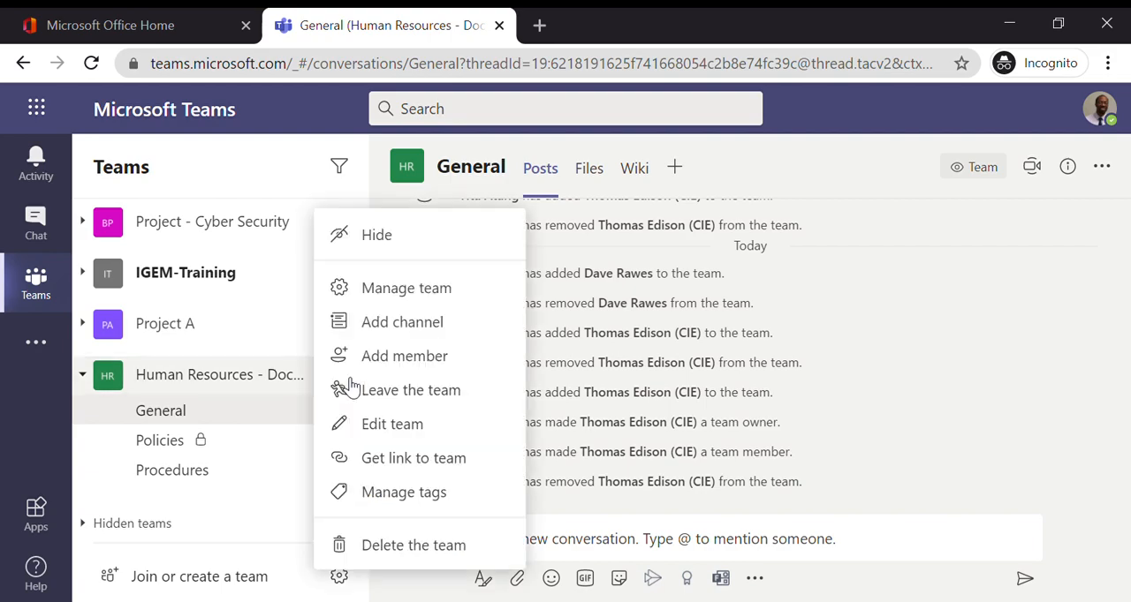
mouse_move(411, 390)
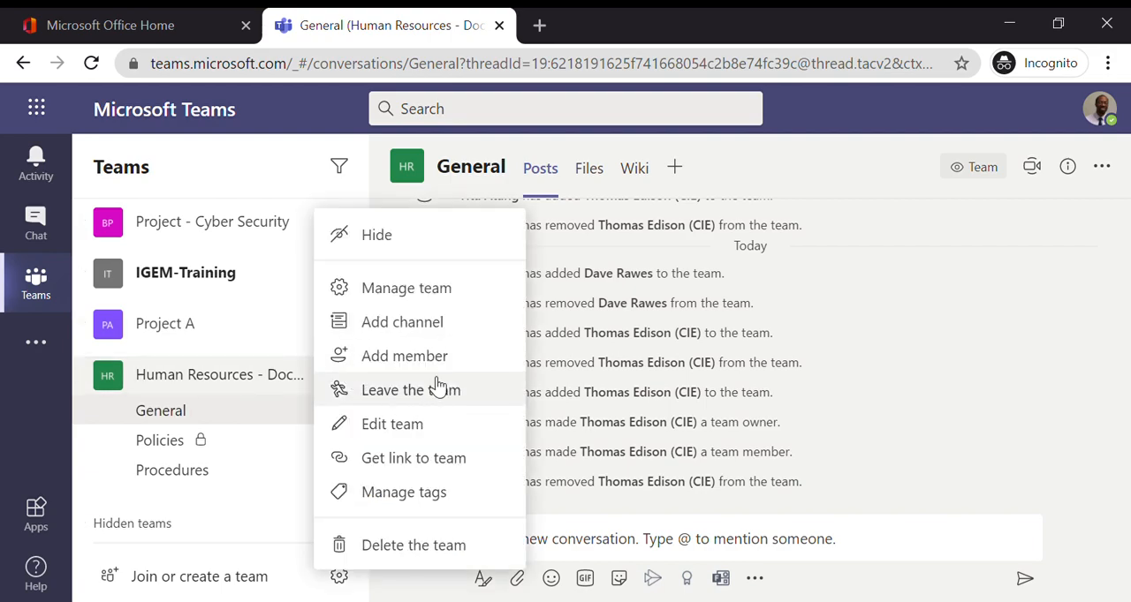
left_click(404, 356)
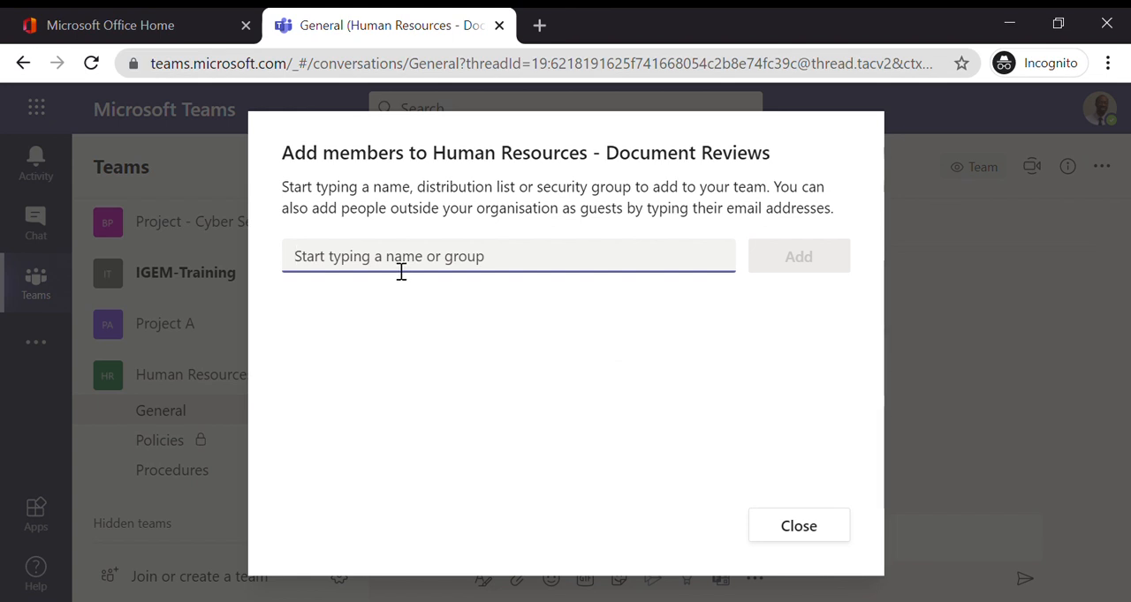
type("thom")
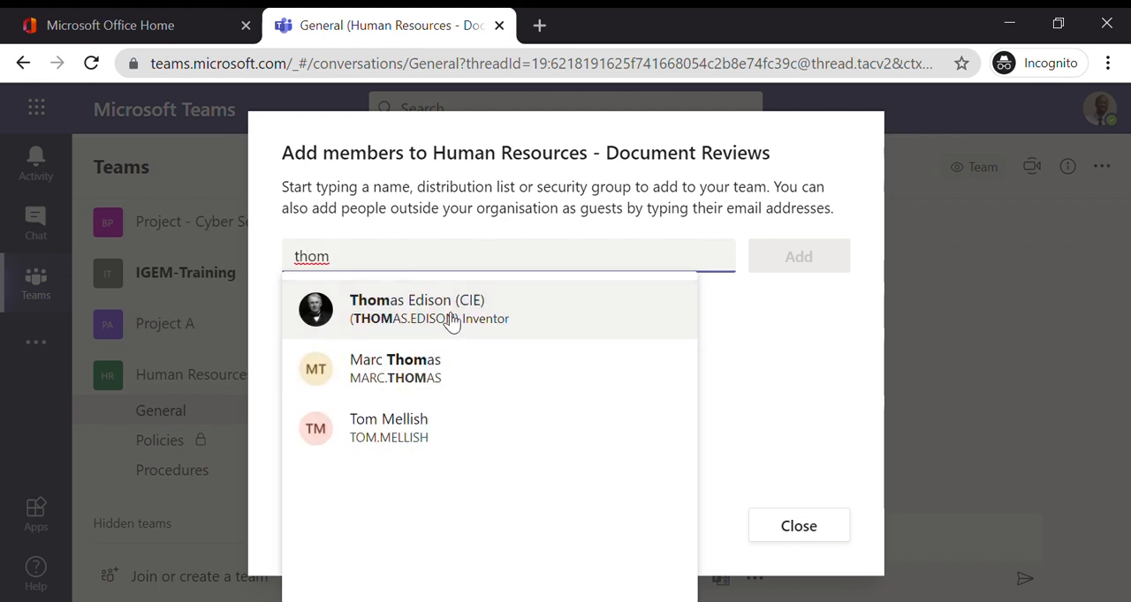
left_click(416, 309)
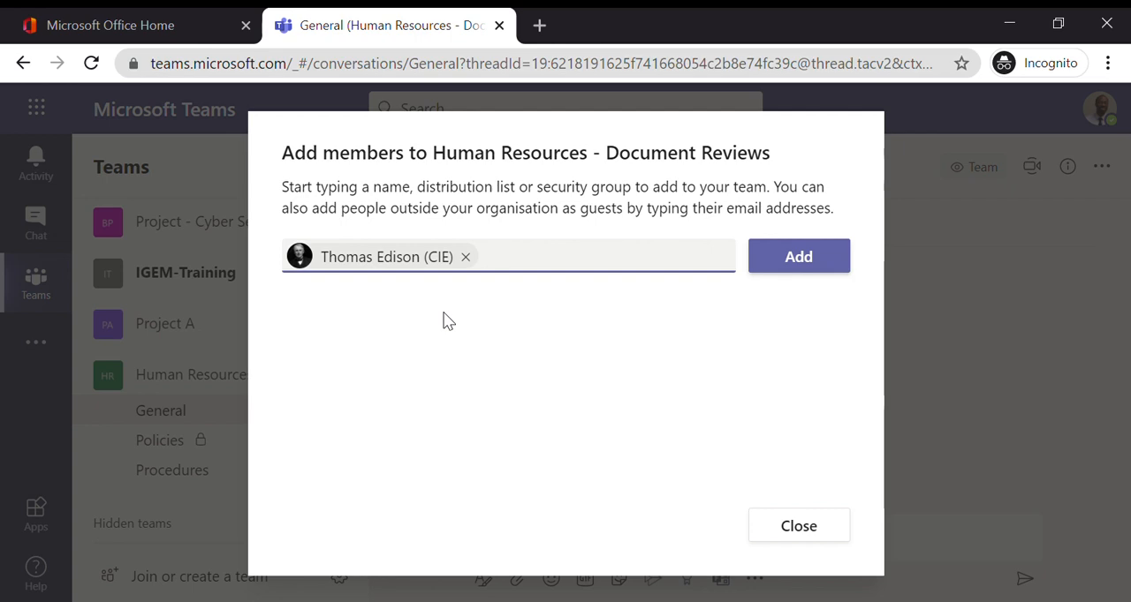
mouse_move(798, 256)
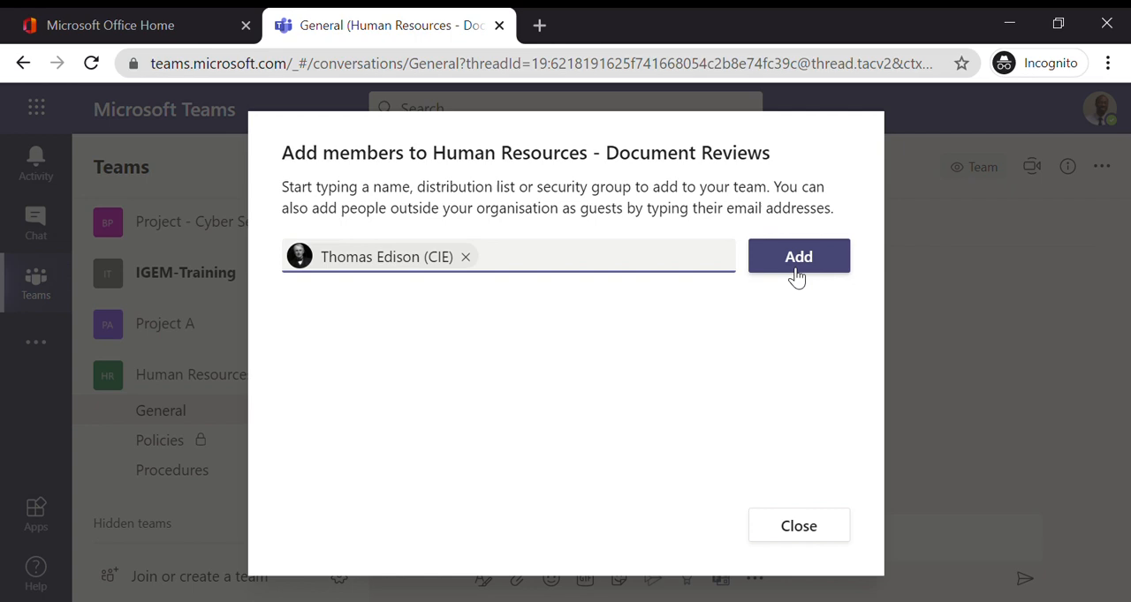
Add Thomas Edison (CIE) to the team and check his Member role
left_click(798, 257)
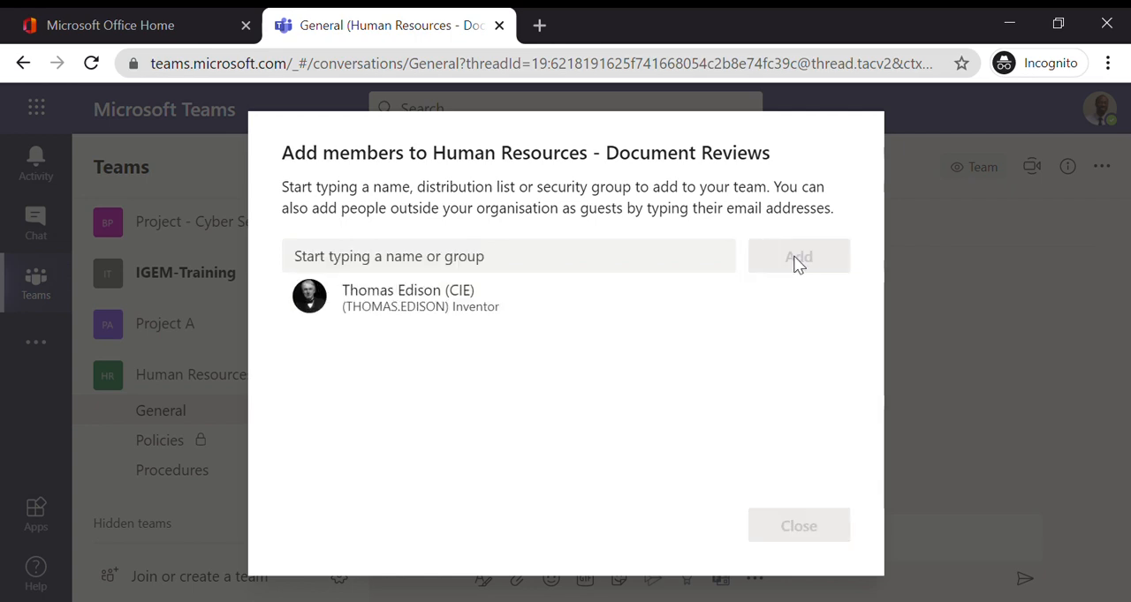
left_click(797, 256)
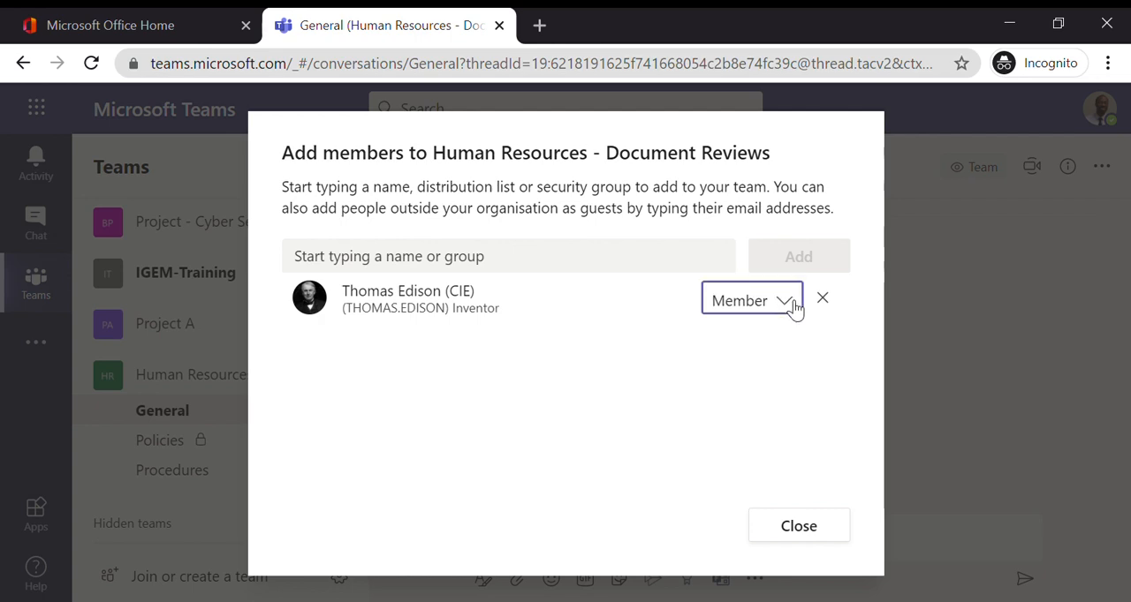
left_click(751, 301)
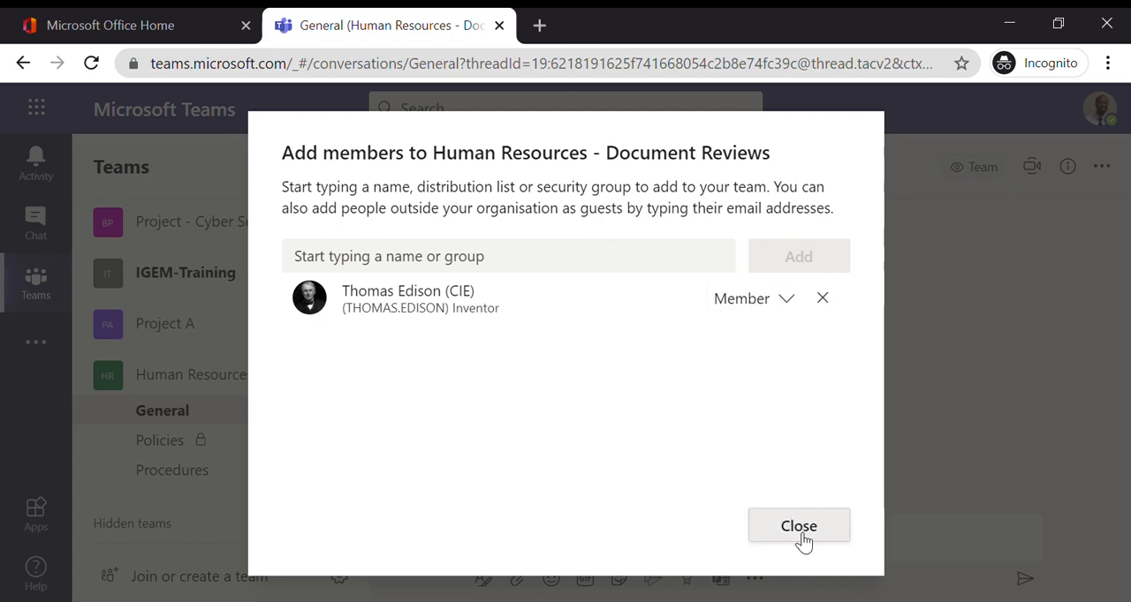
mouse_move(787, 510)
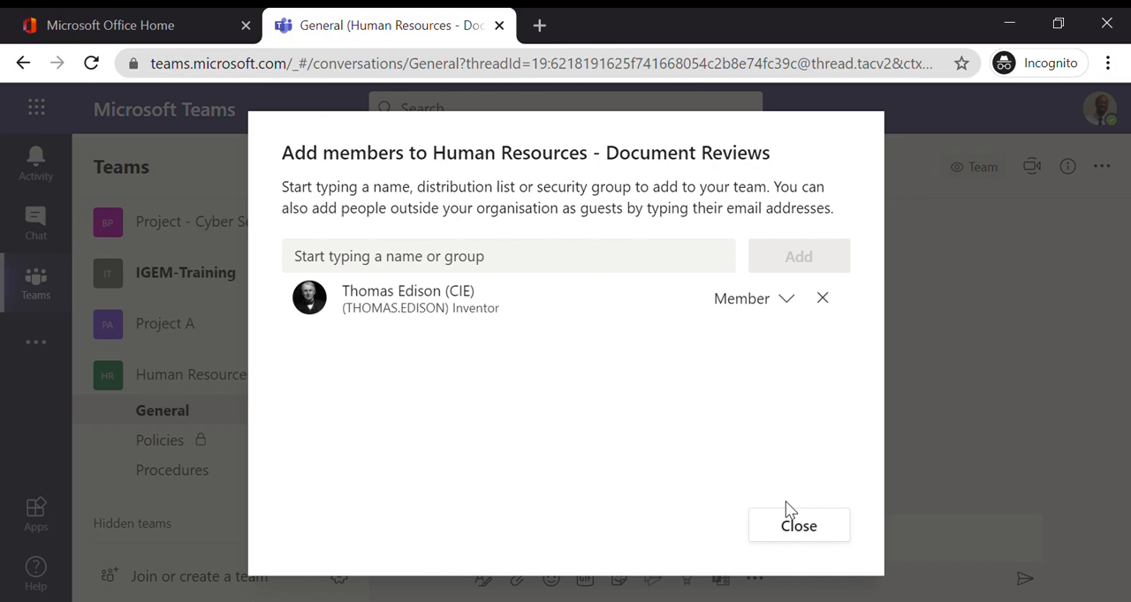
Close the Add members dialog and view the General channel's new activity post
left_click(798, 526)
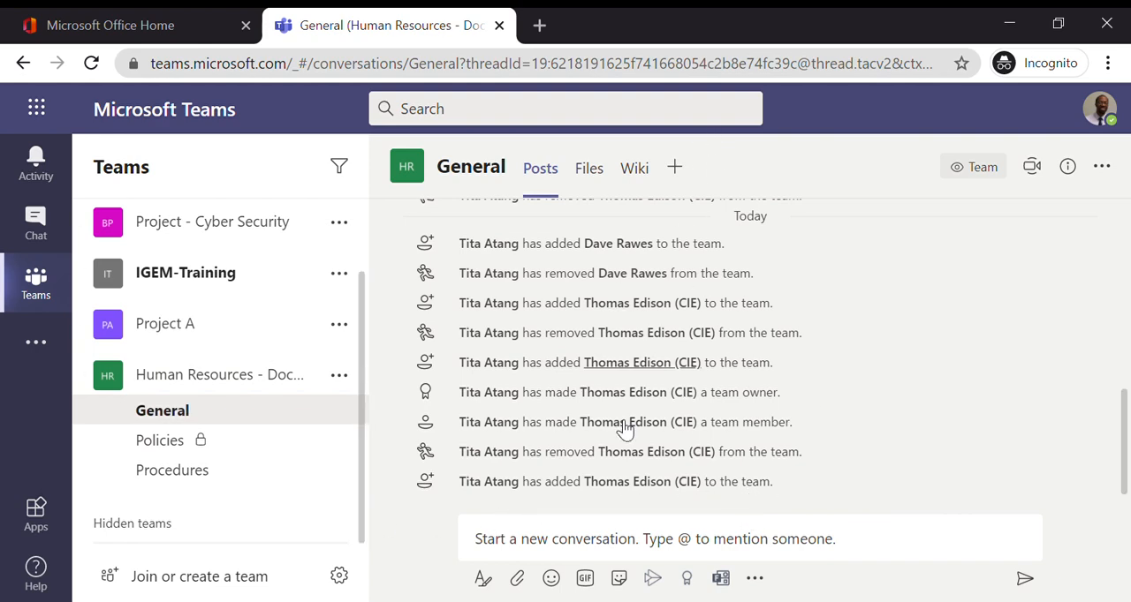
mouse_move(488, 422)
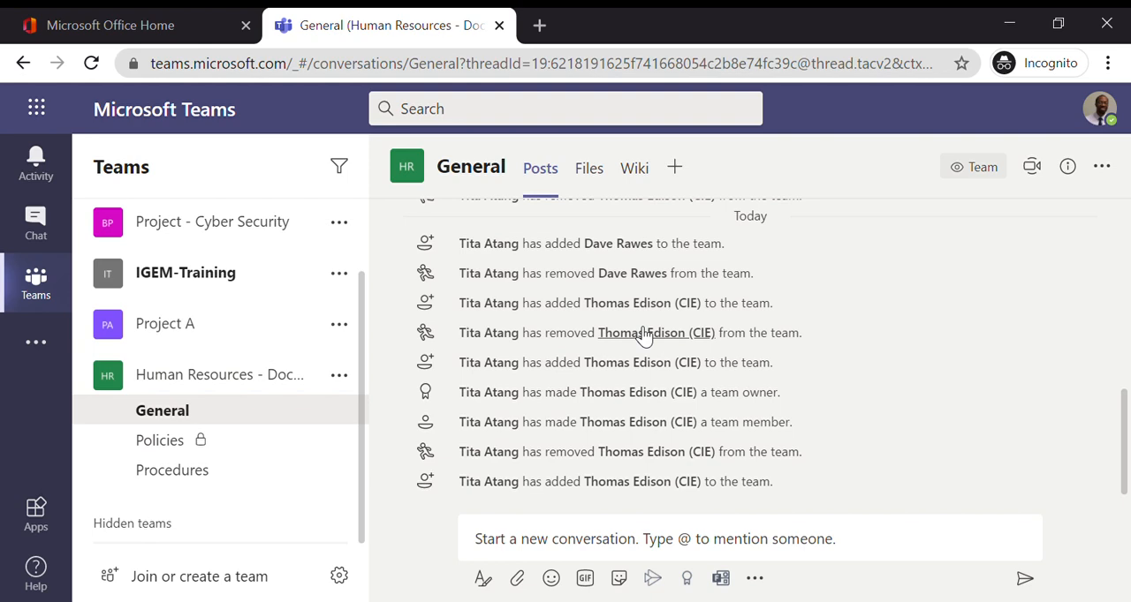
mouse_move(838, 411)
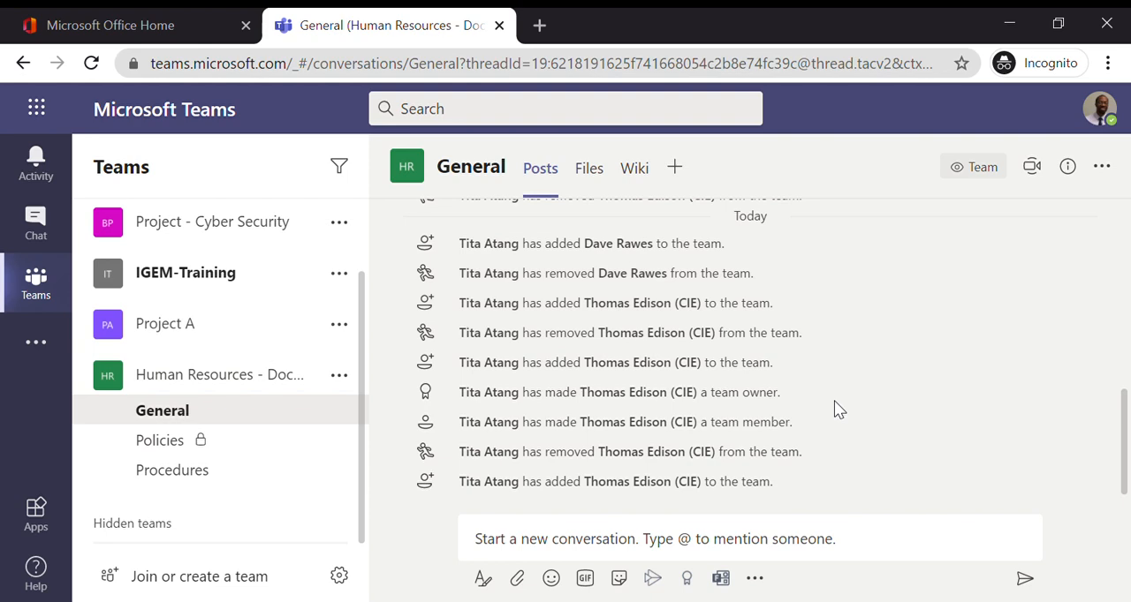
mouse_move(748, 414)
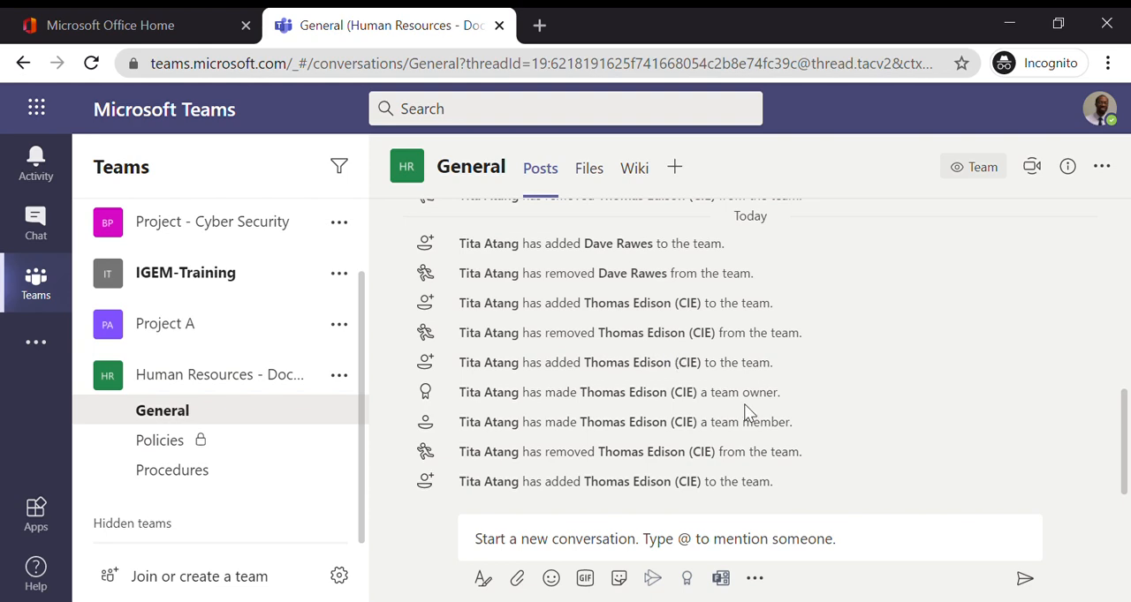
mouse_move(680, 514)
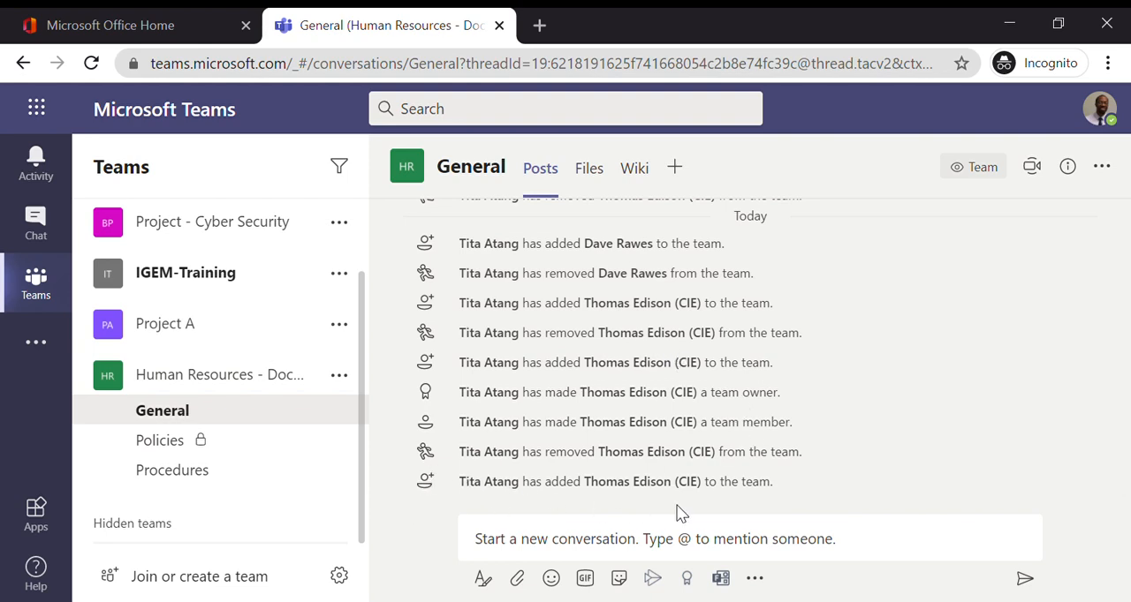
mouse_move(199, 469)
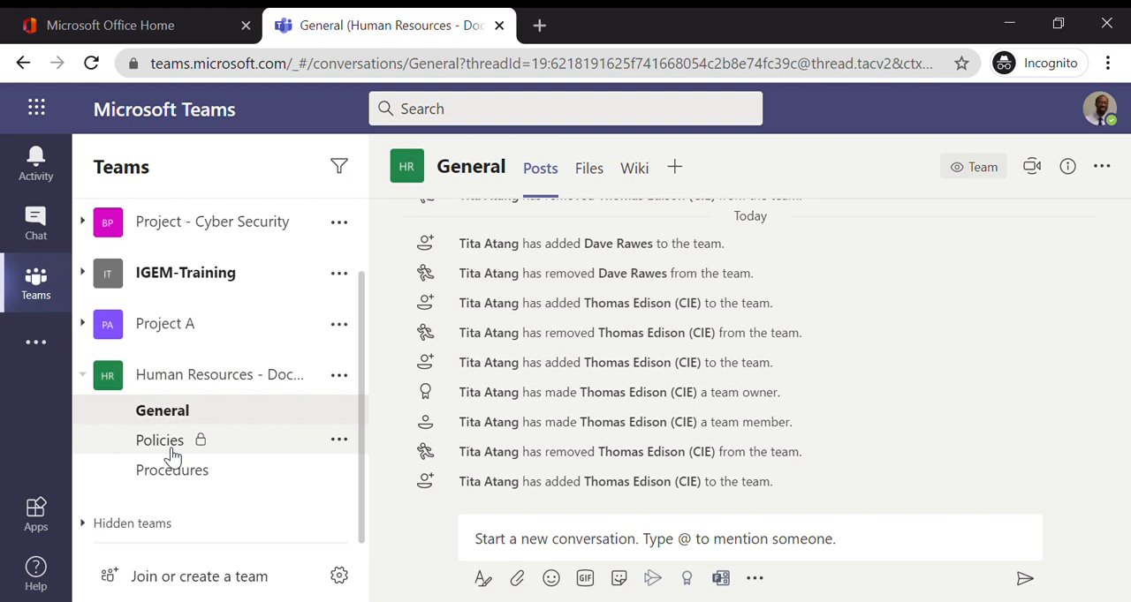
mouse_move(172, 470)
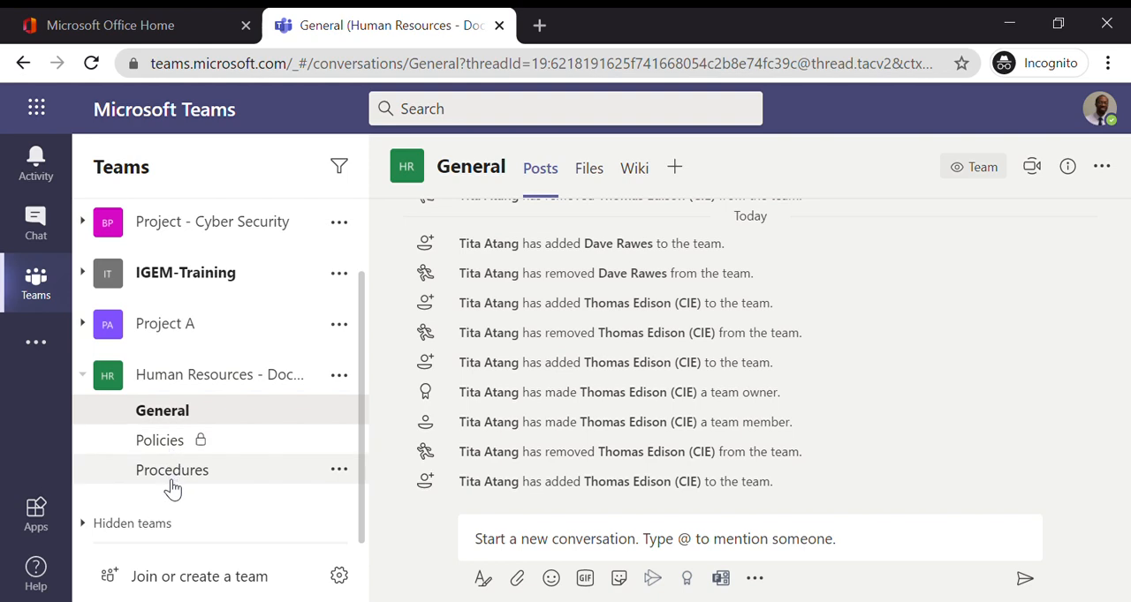
mouse_move(257, 463)
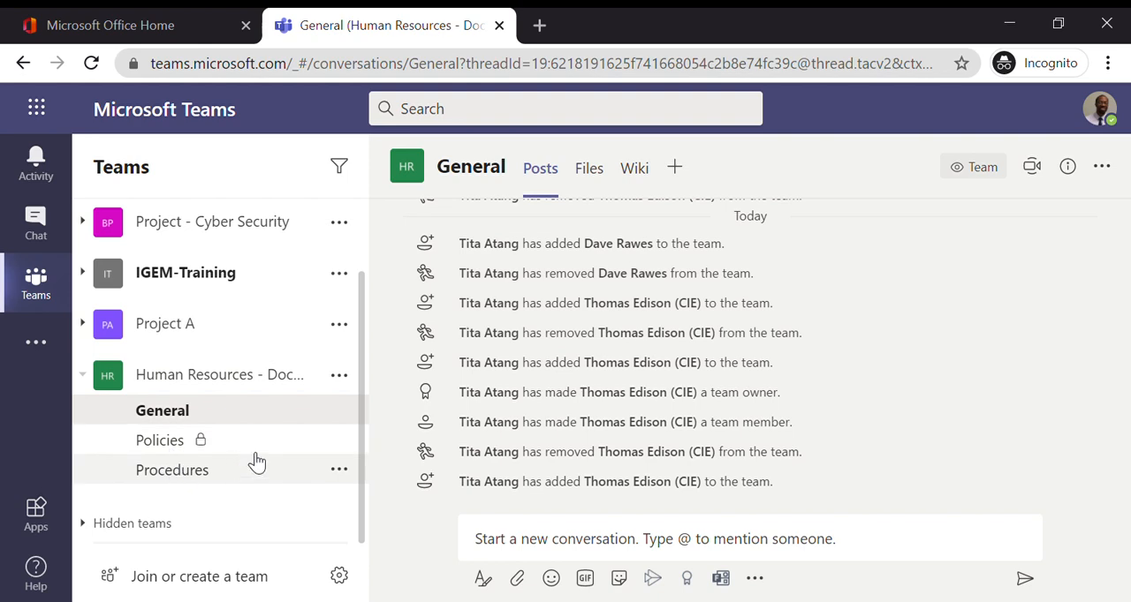
mouse_move(252, 453)
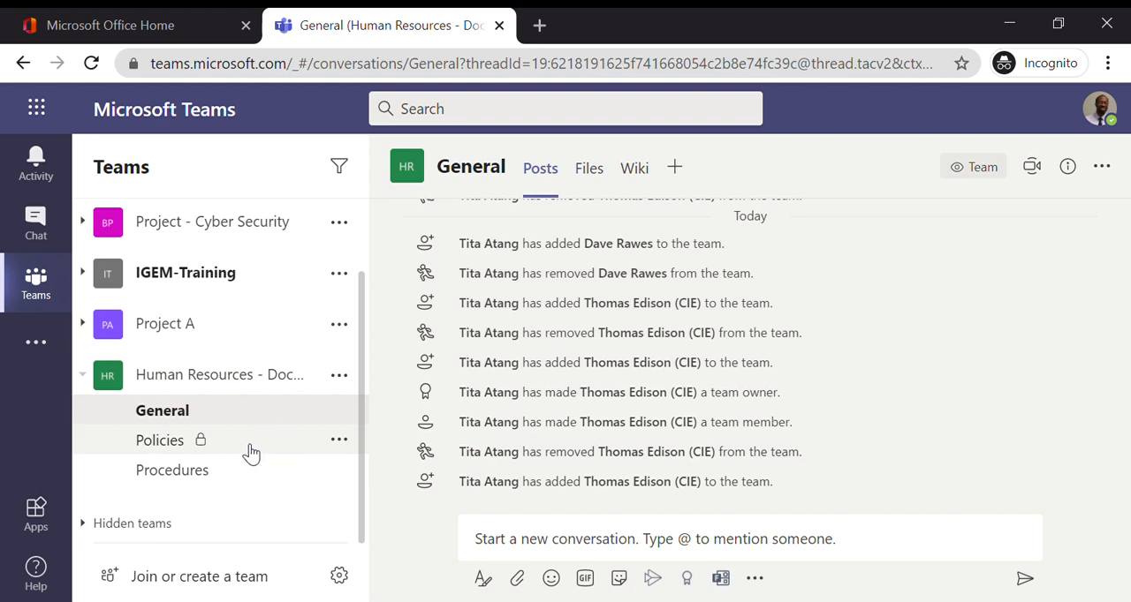
mouse_move(212, 452)
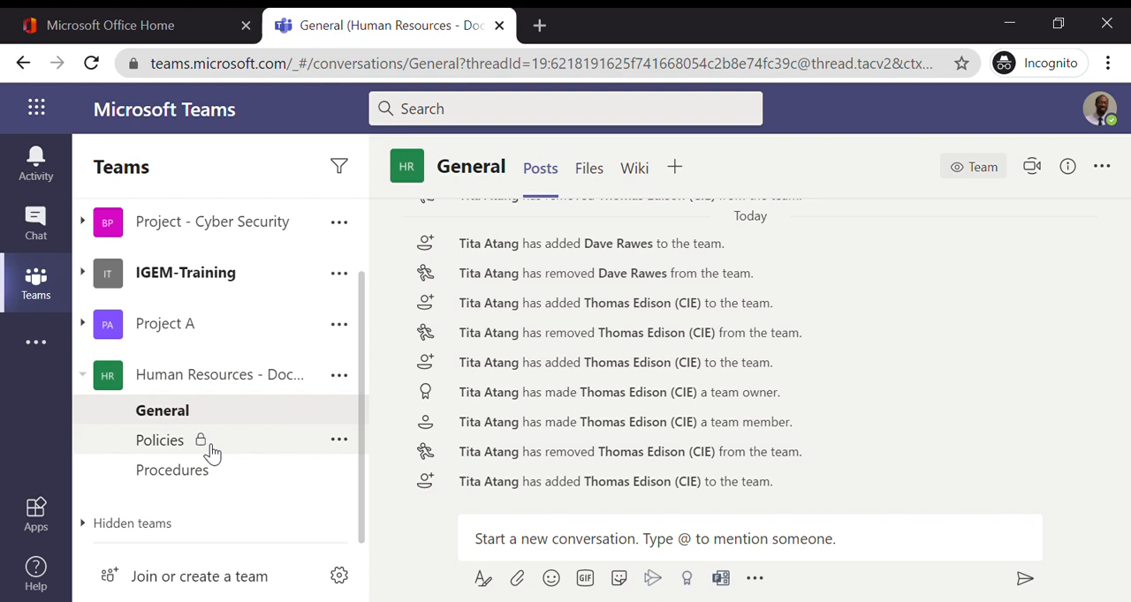
mouse_move(209, 453)
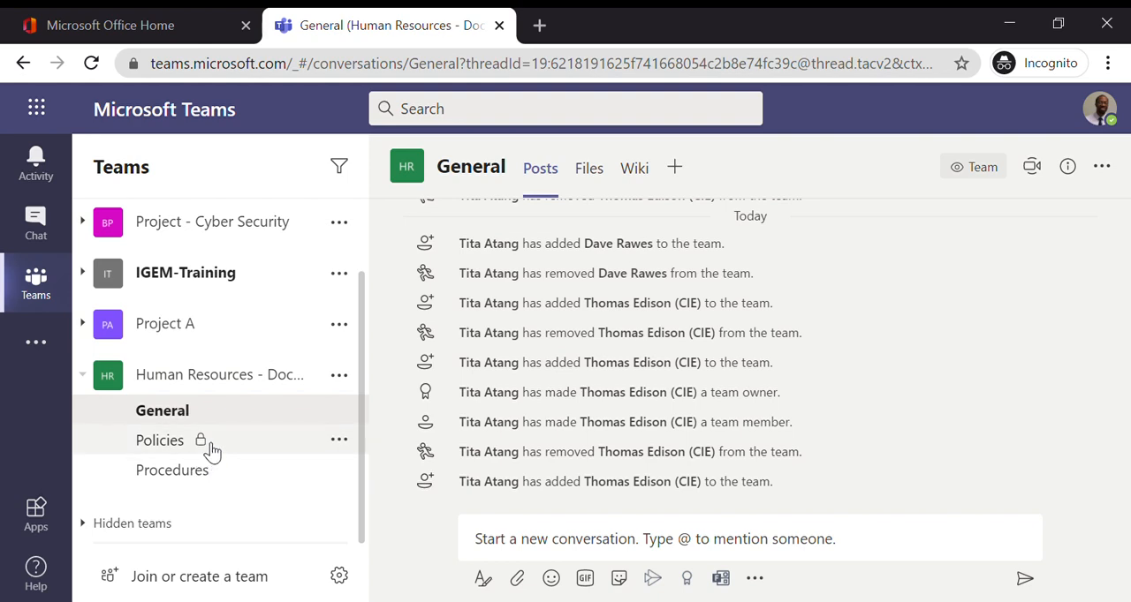
mouse_move(348, 446)
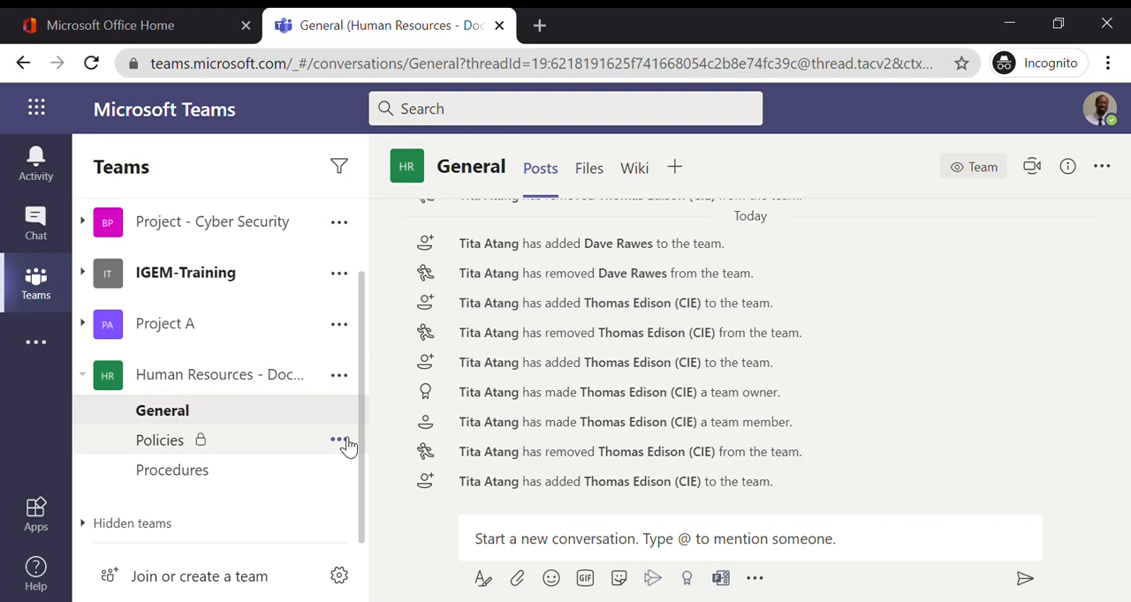
mouse_move(348, 449)
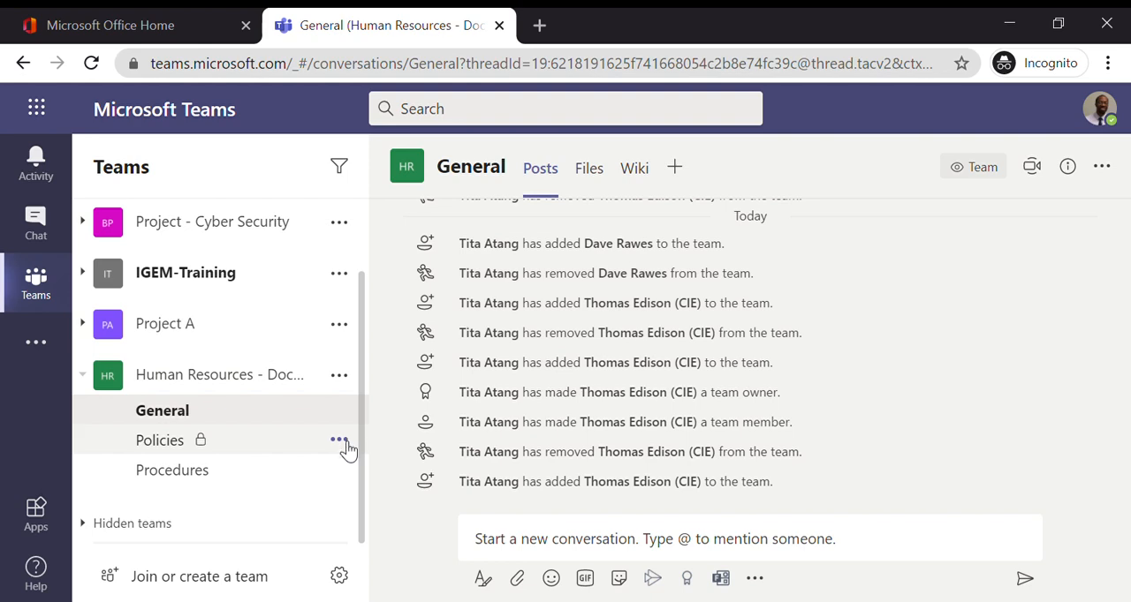
mouse_move(168, 451)
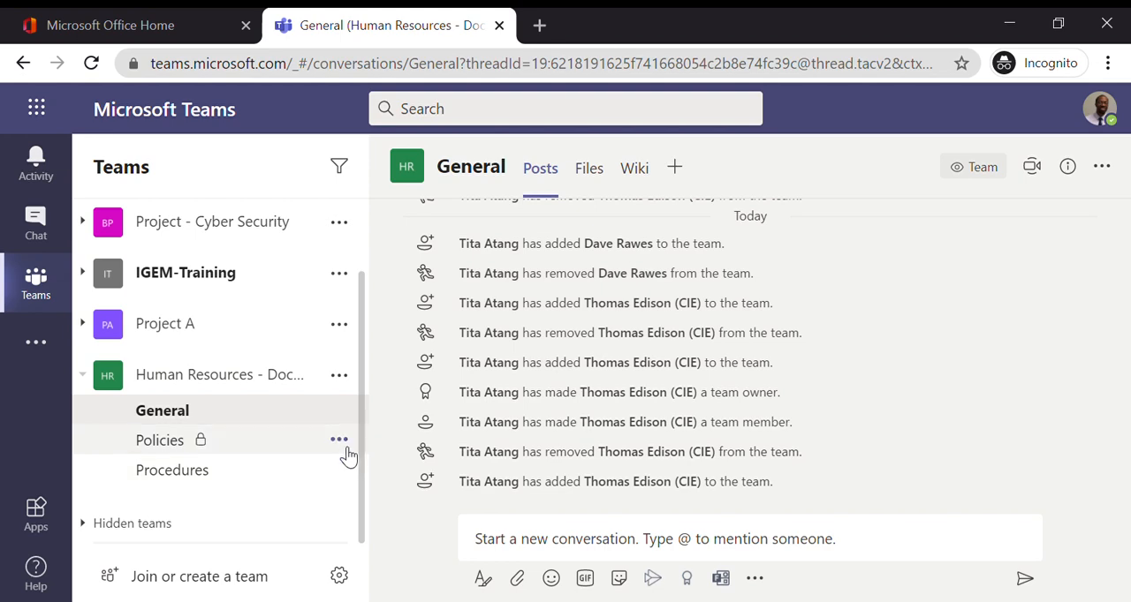
mouse_move(351, 453)
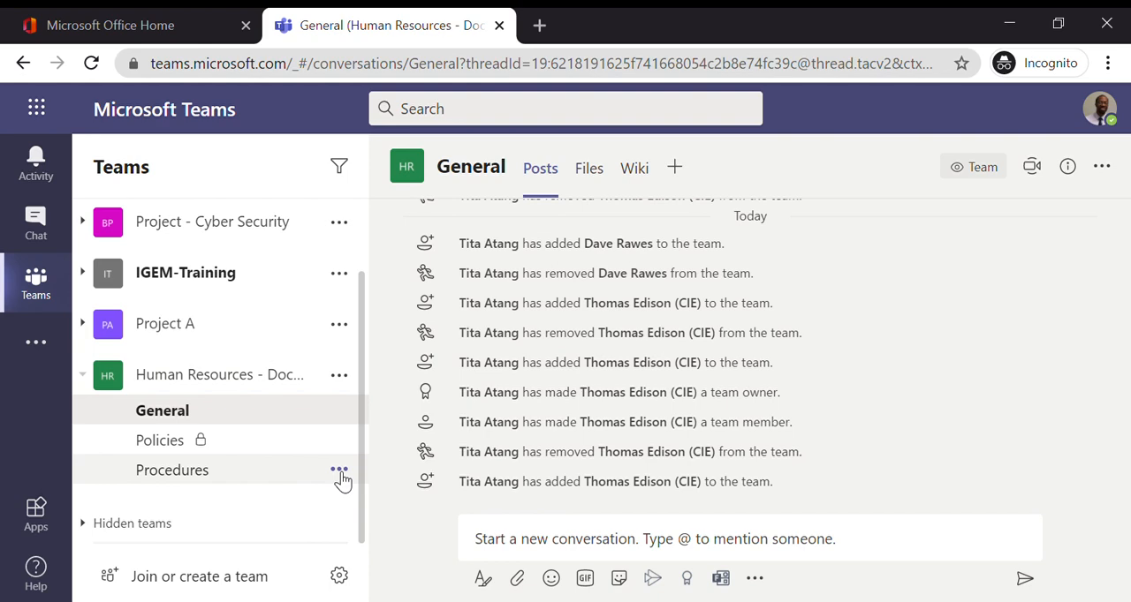
Compare the Procedures channel's options with the private Policies channel's options
left_click(340, 470)
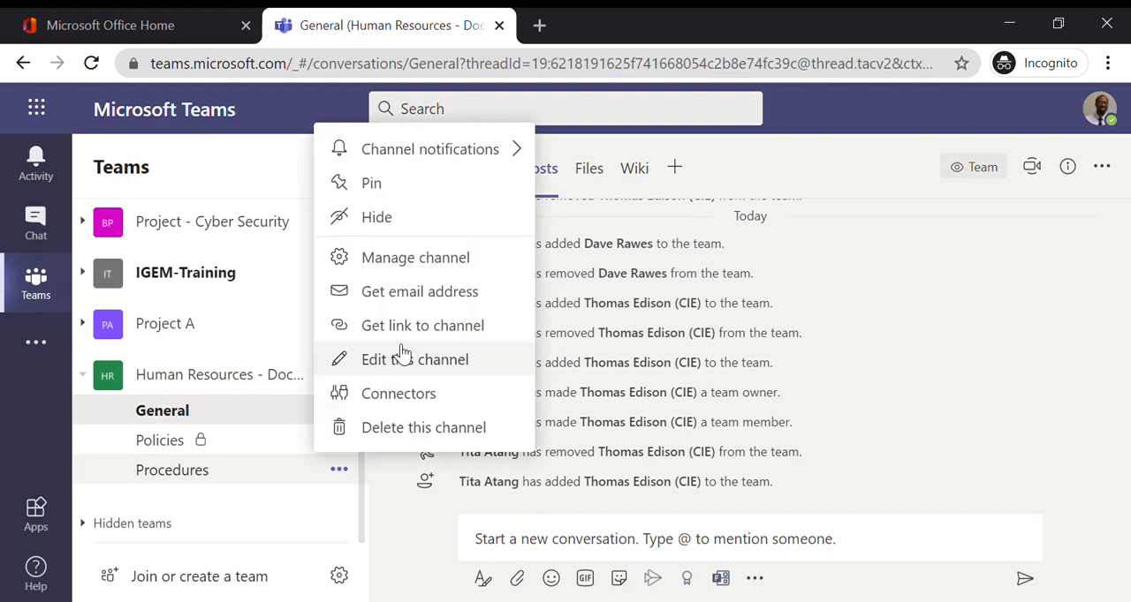
mouse_move(405, 325)
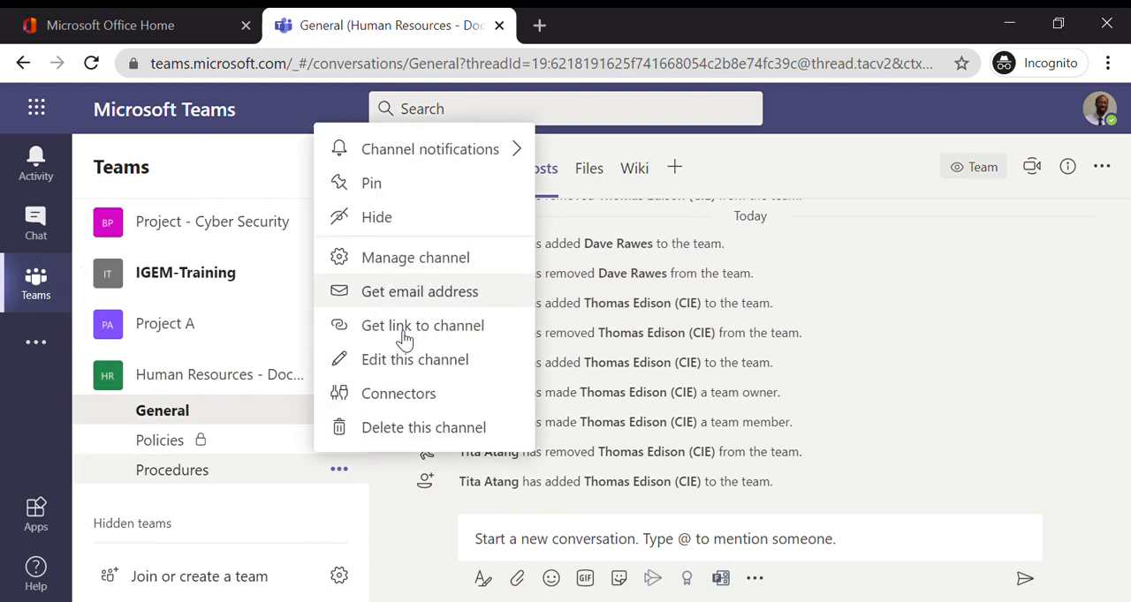
mouse_move(293, 415)
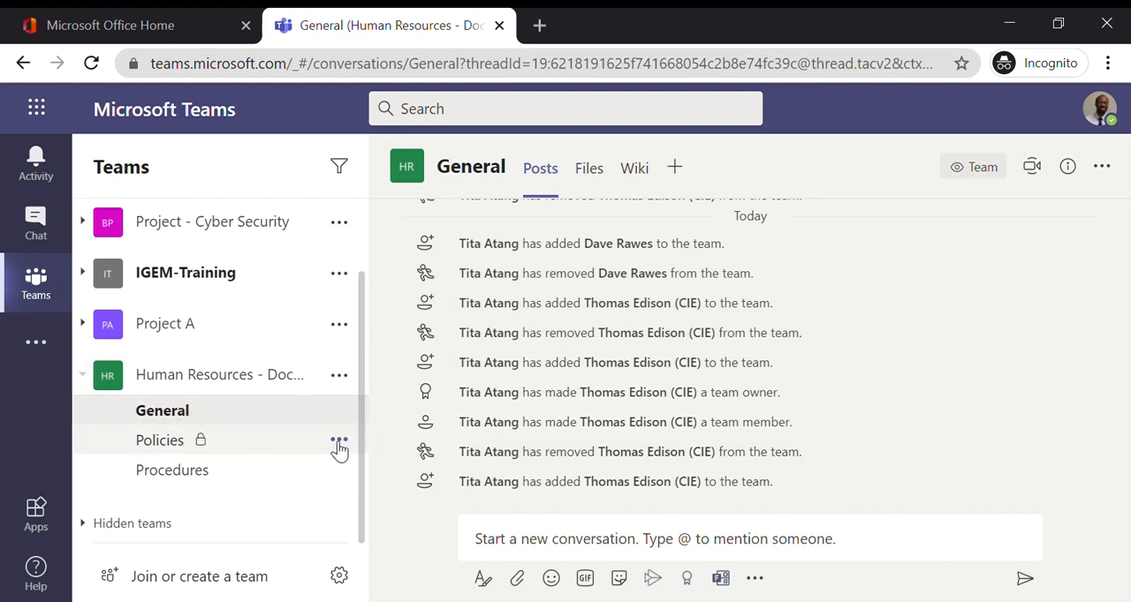
left_click(339, 440)
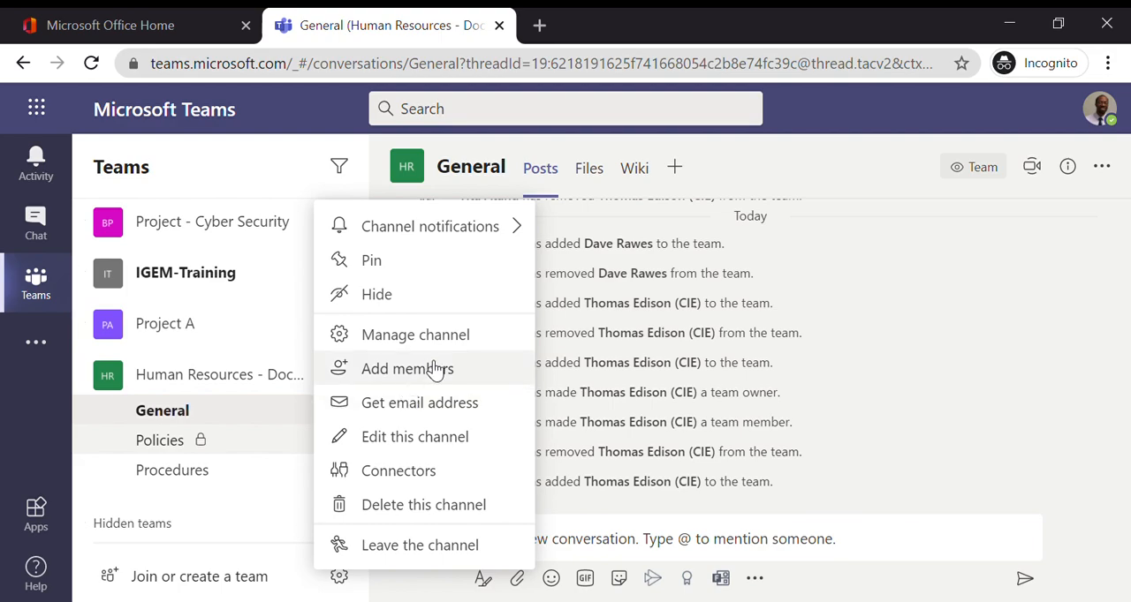
Add Thomas Edison (CIE) to the Policies channel via a 'tho' search, then close
left_click(408, 368)
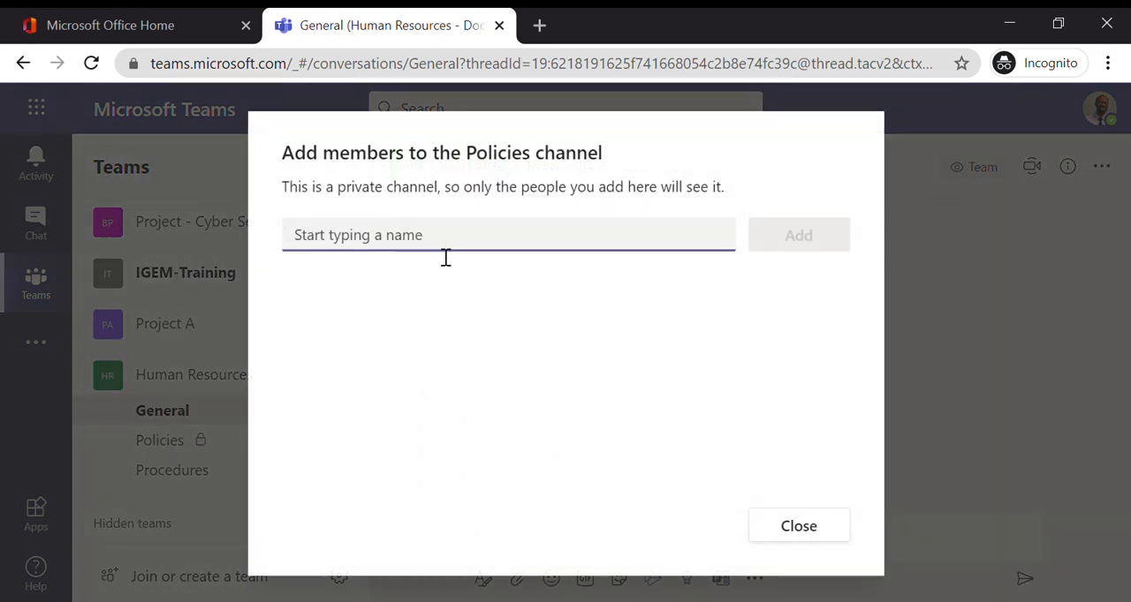
type("tho")
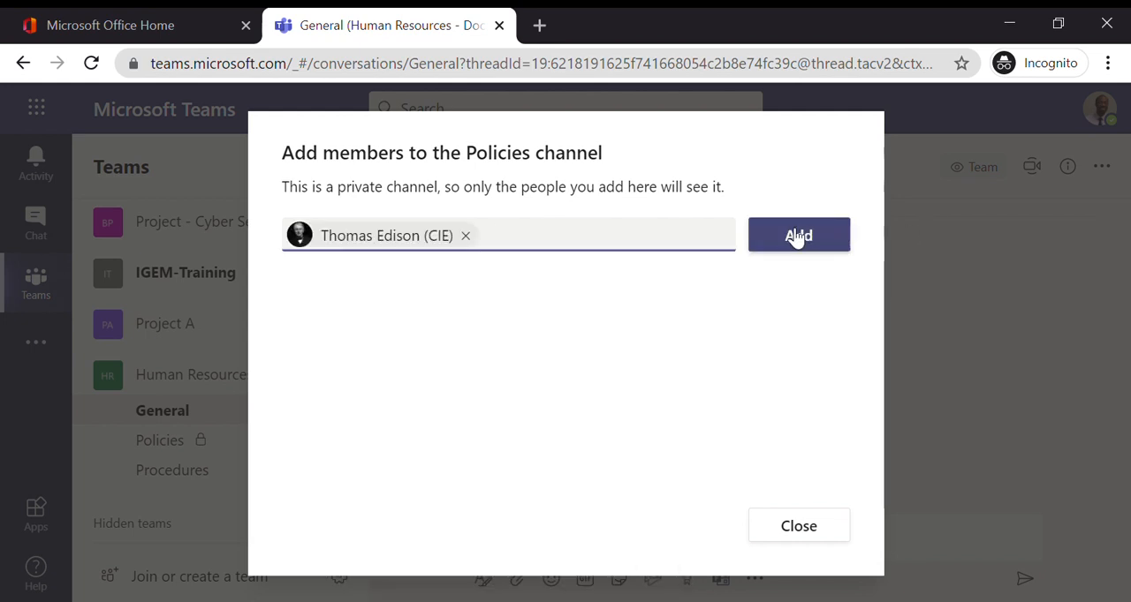
left_click(798, 235)
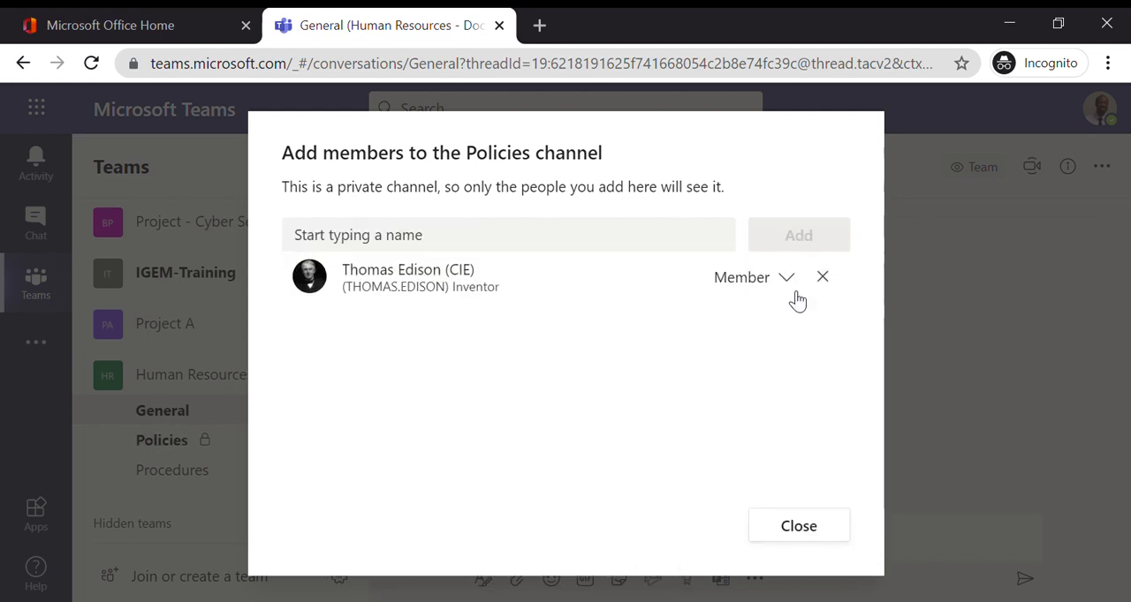
mouse_move(787, 474)
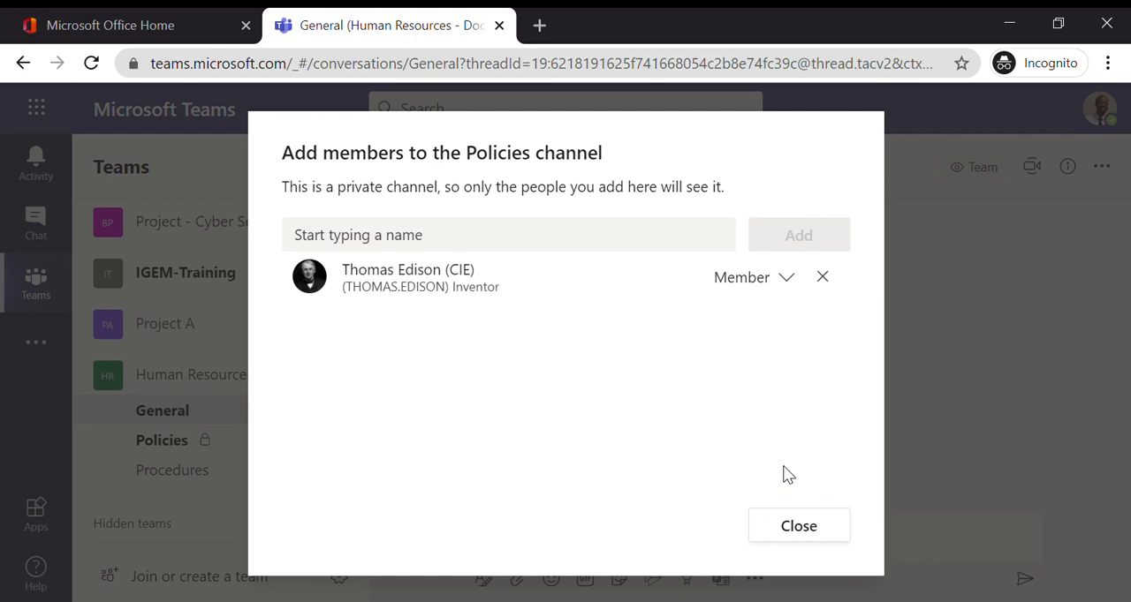
left_click(798, 525)
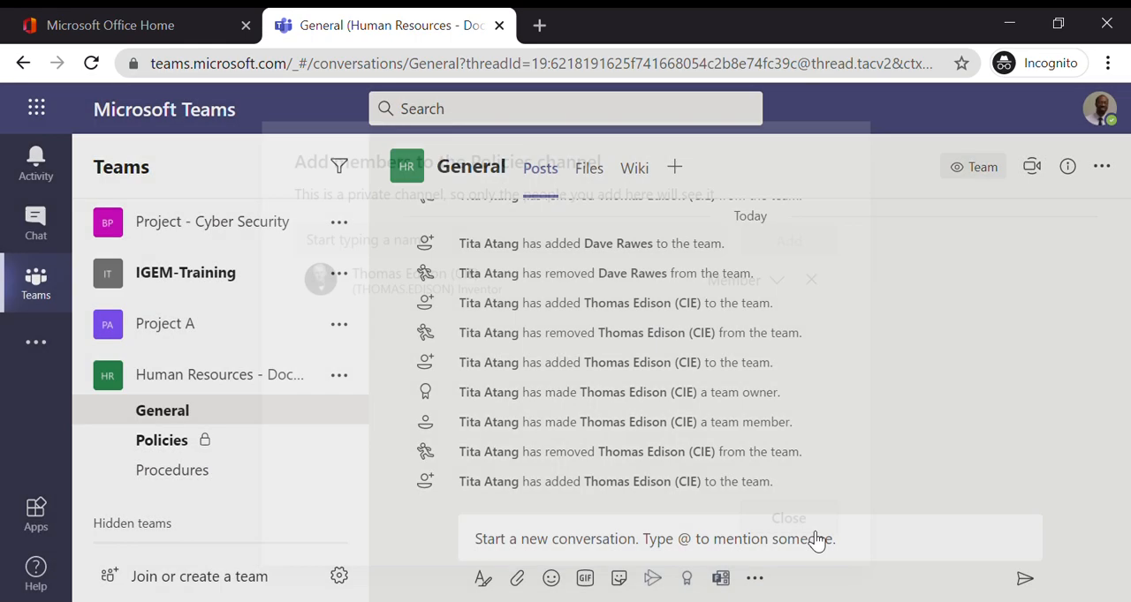
Dismiss the remaining Policies add-members dialog to return to General
left_click(788, 517)
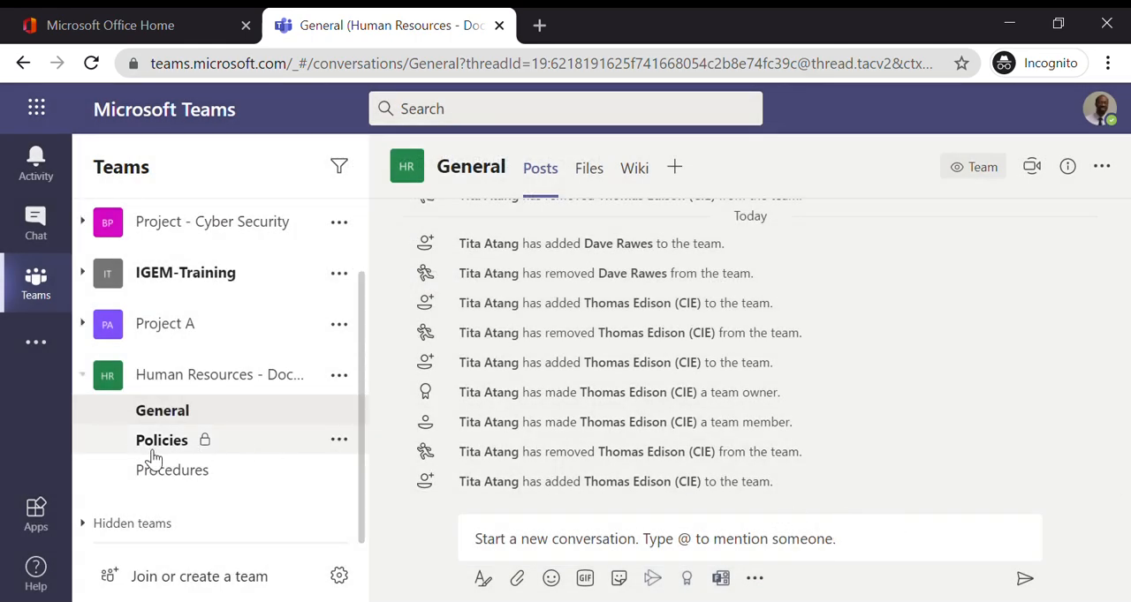
mouse_move(171, 470)
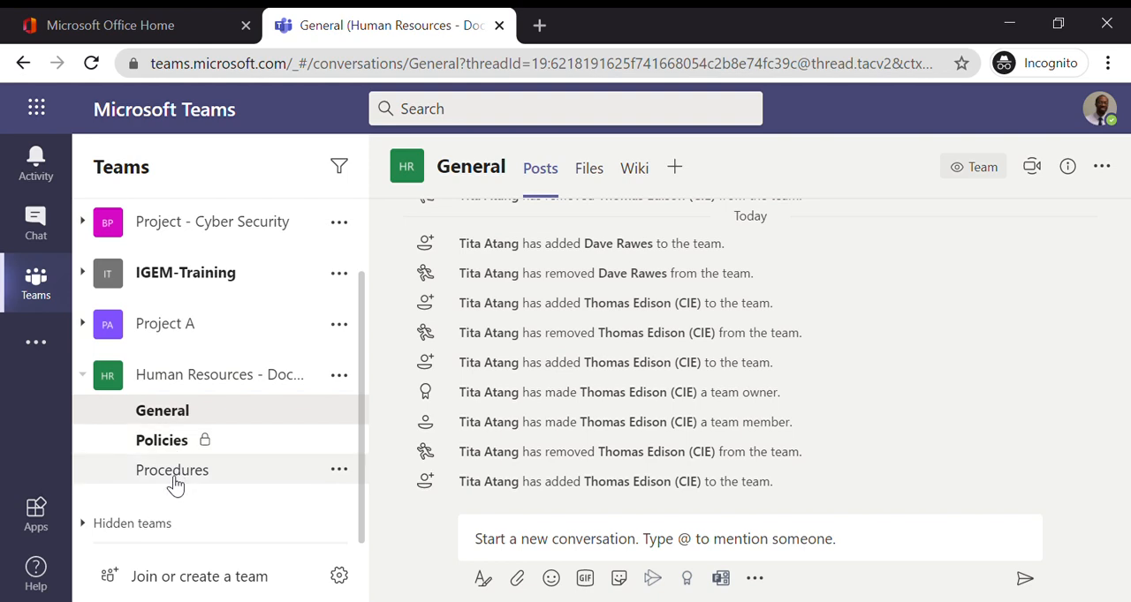
mouse_move(253, 446)
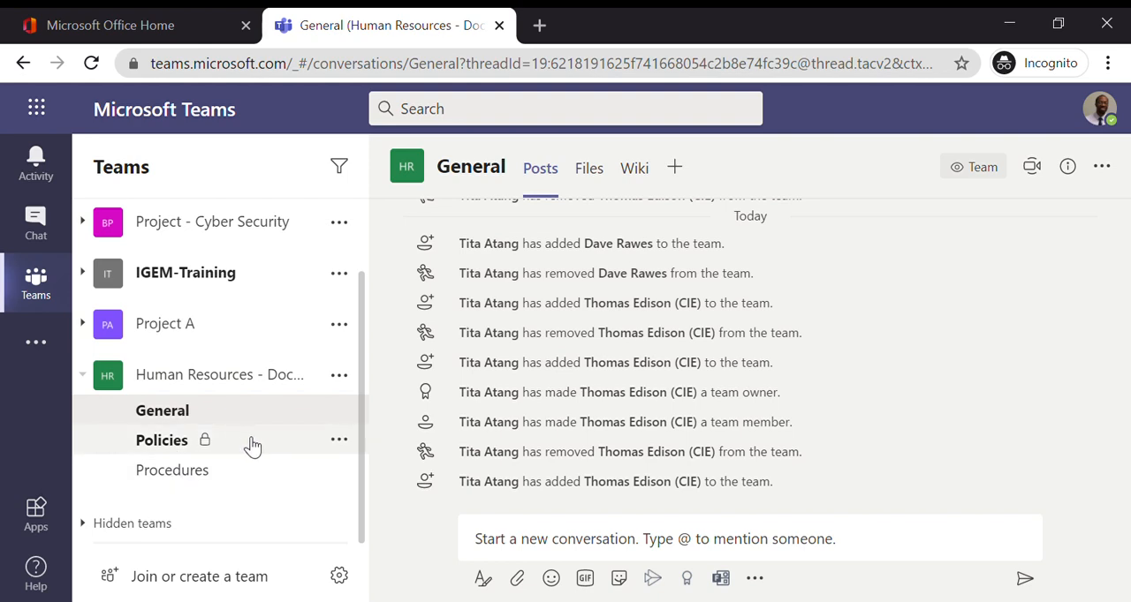
mouse_move(155, 477)
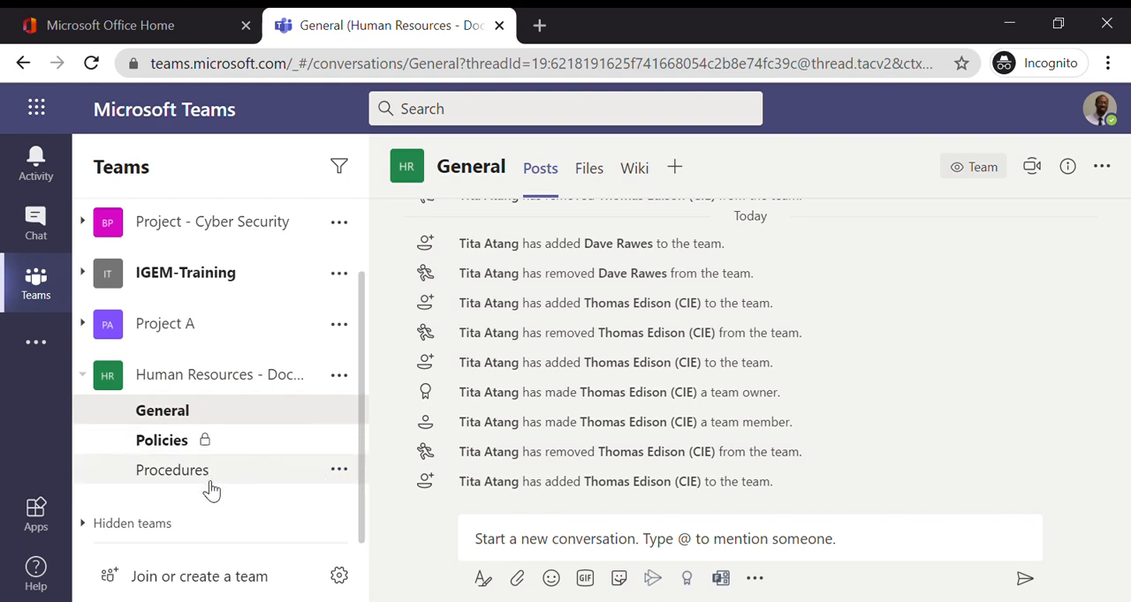
mouse_move(339, 441)
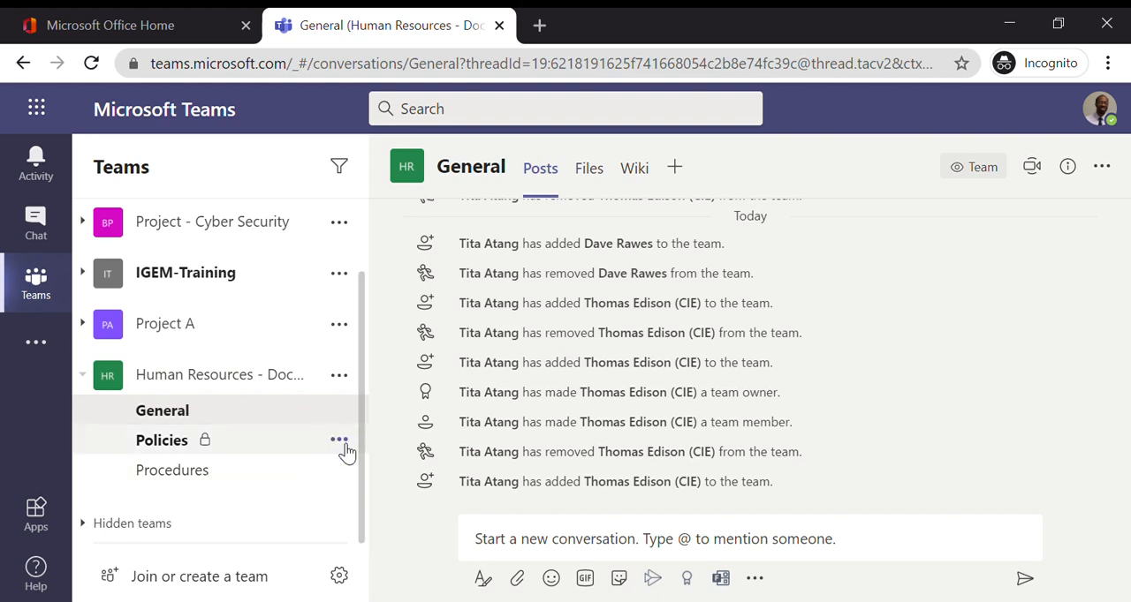
mouse_move(273, 462)
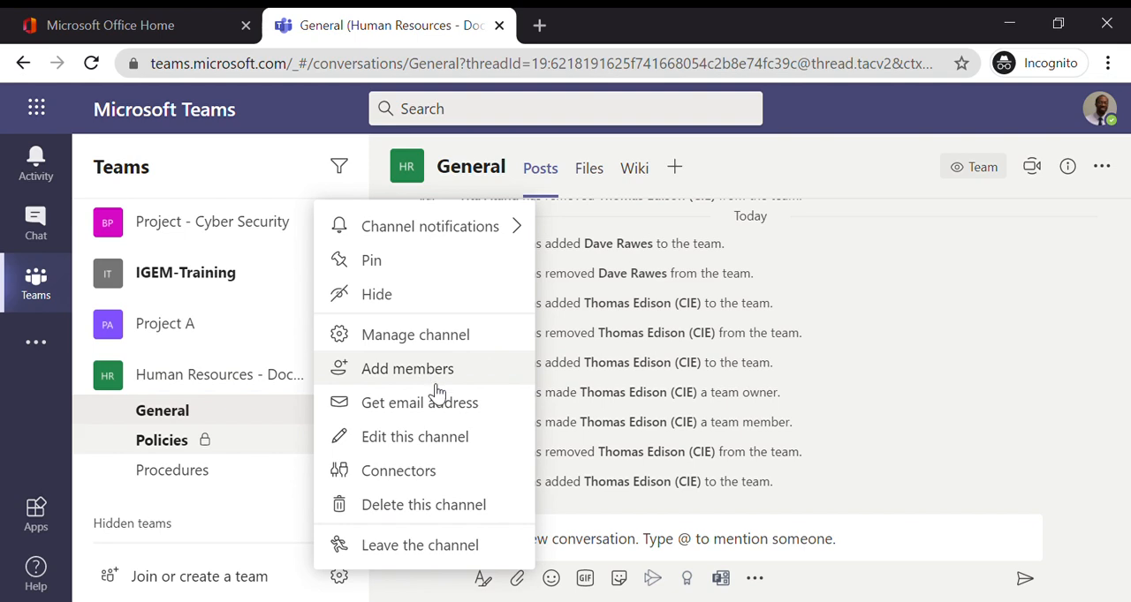
Remove Thomas Edison (CIE) from Policies' members and guests, leaving only owner Tita Atang
left_click(415, 334)
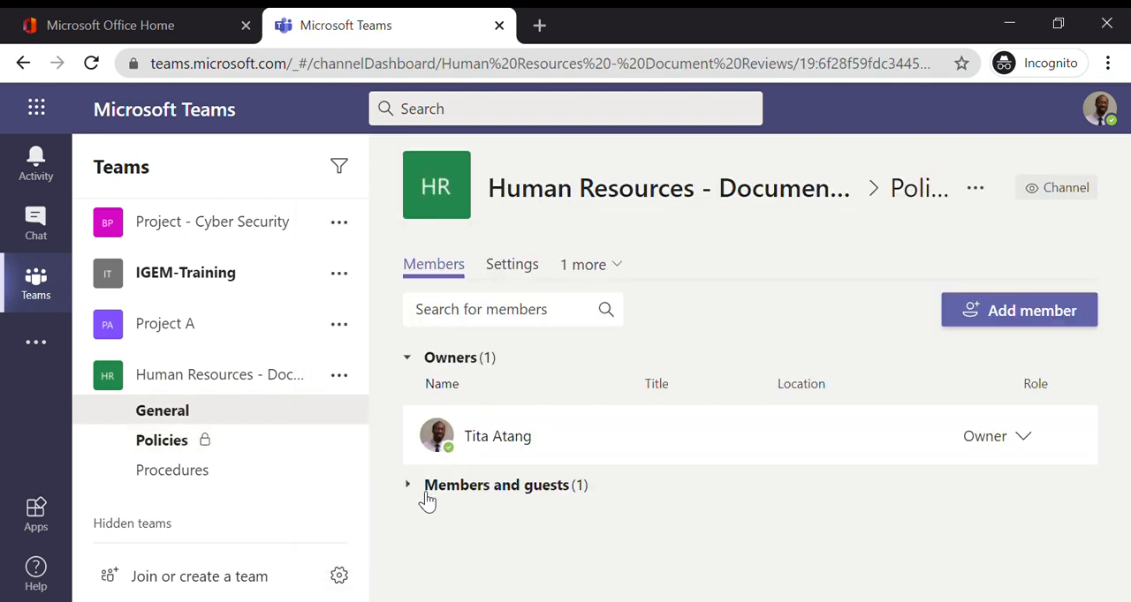
left_click(407, 485)
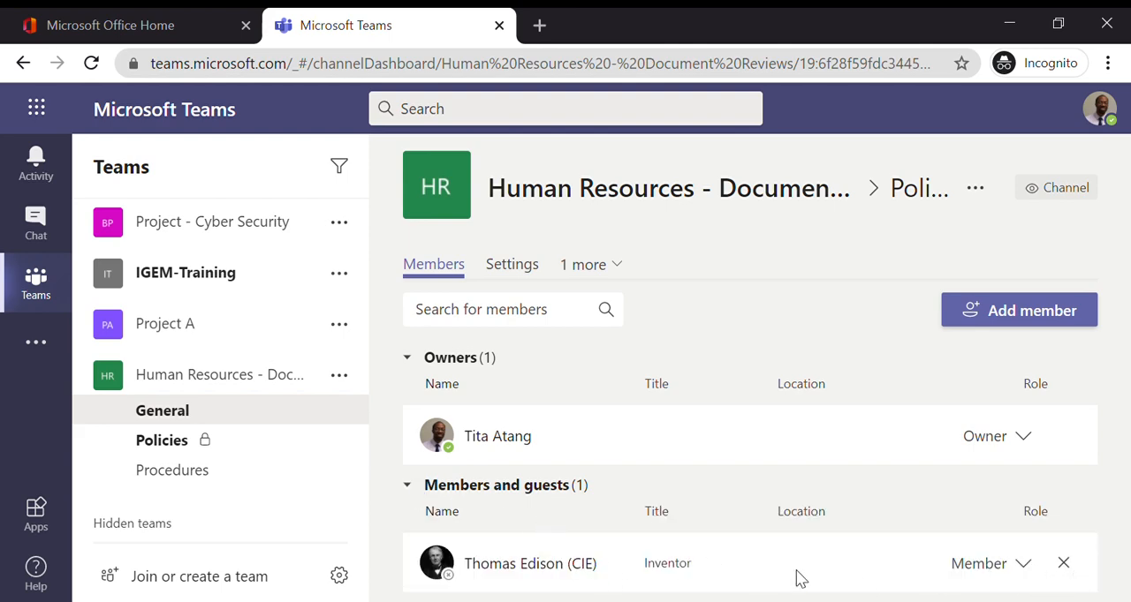
mouse_move(1064, 564)
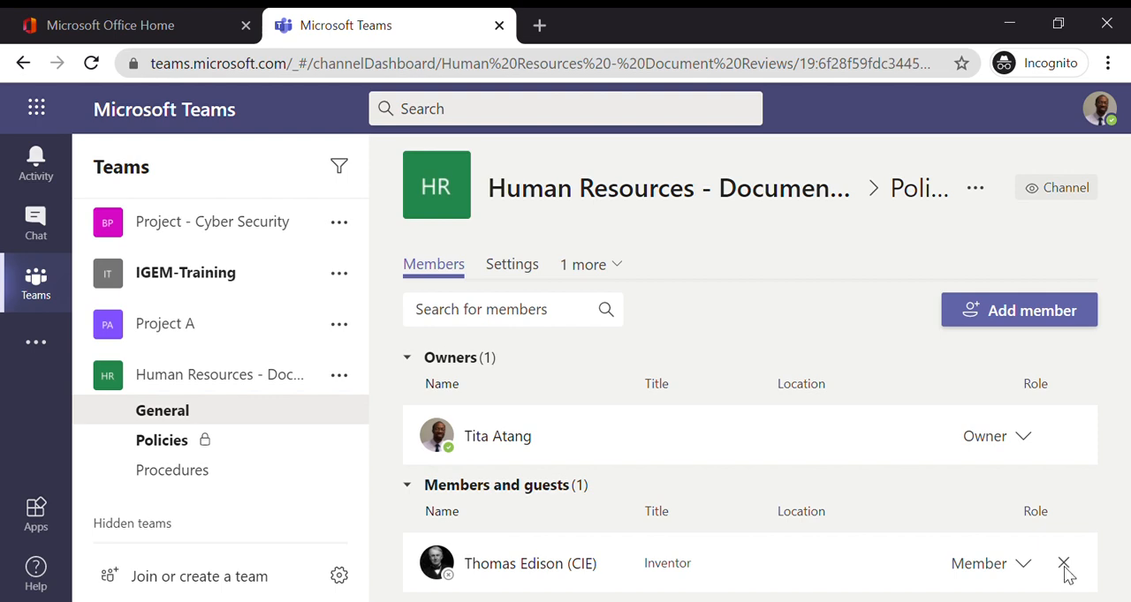
left_click(1064, 563)
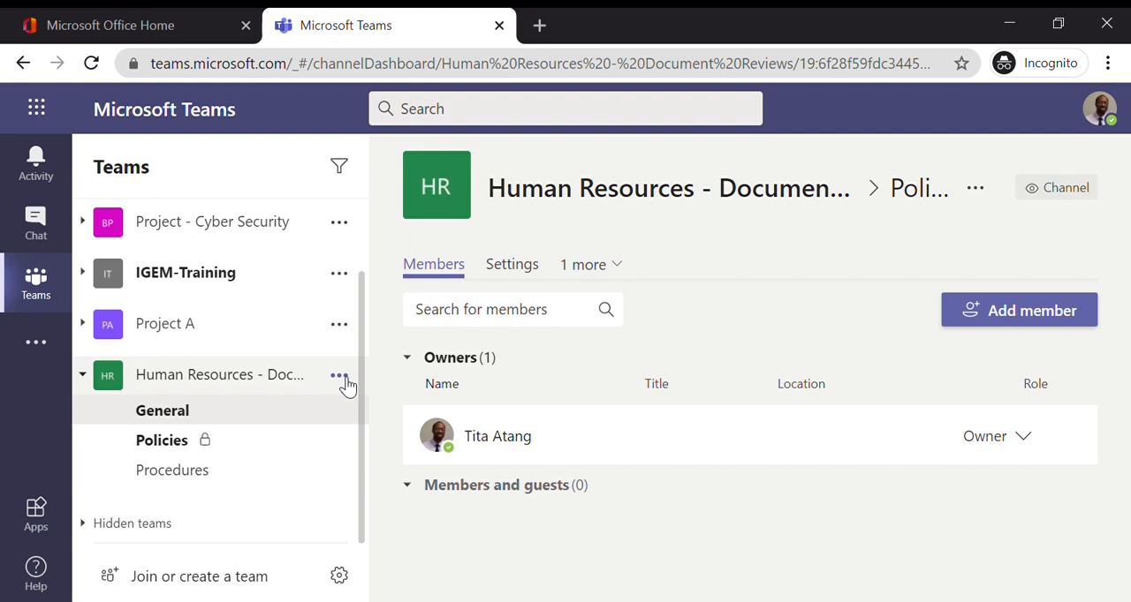
mouse_move(347, 386)
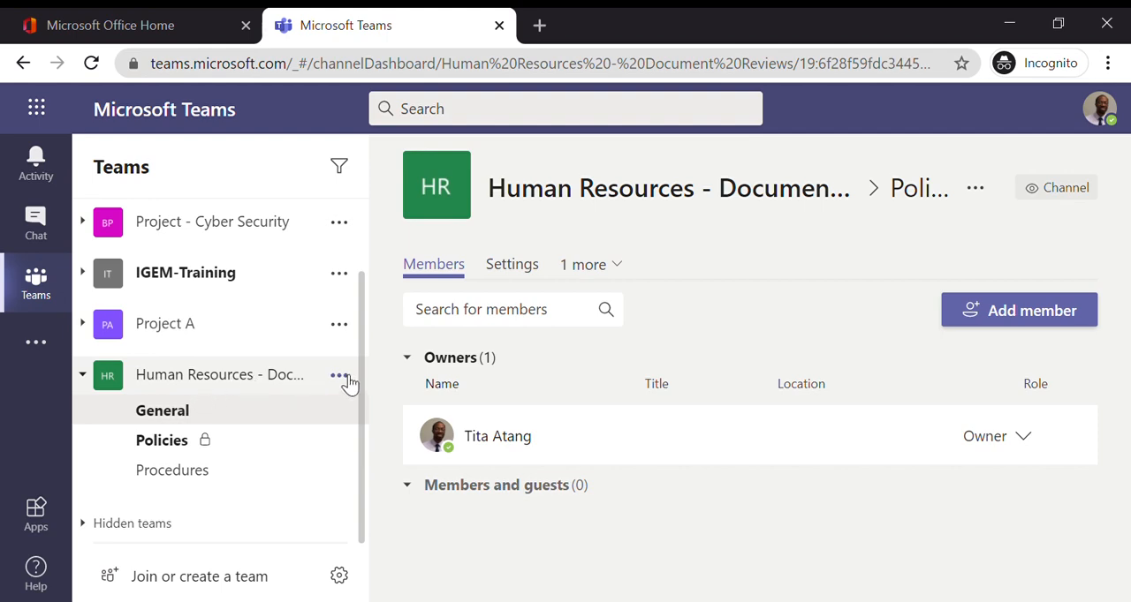
Open Manage team and expand Members and guests, showing Thomas Edison (CIE) still listed
left_click(339, 375)
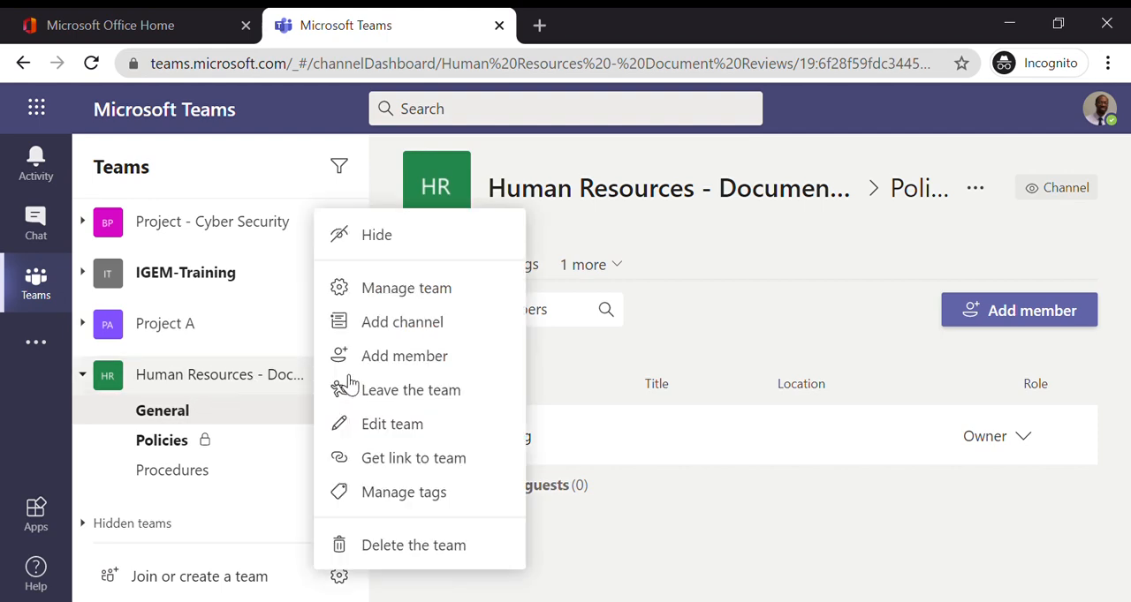
mouse_move(431, 401)
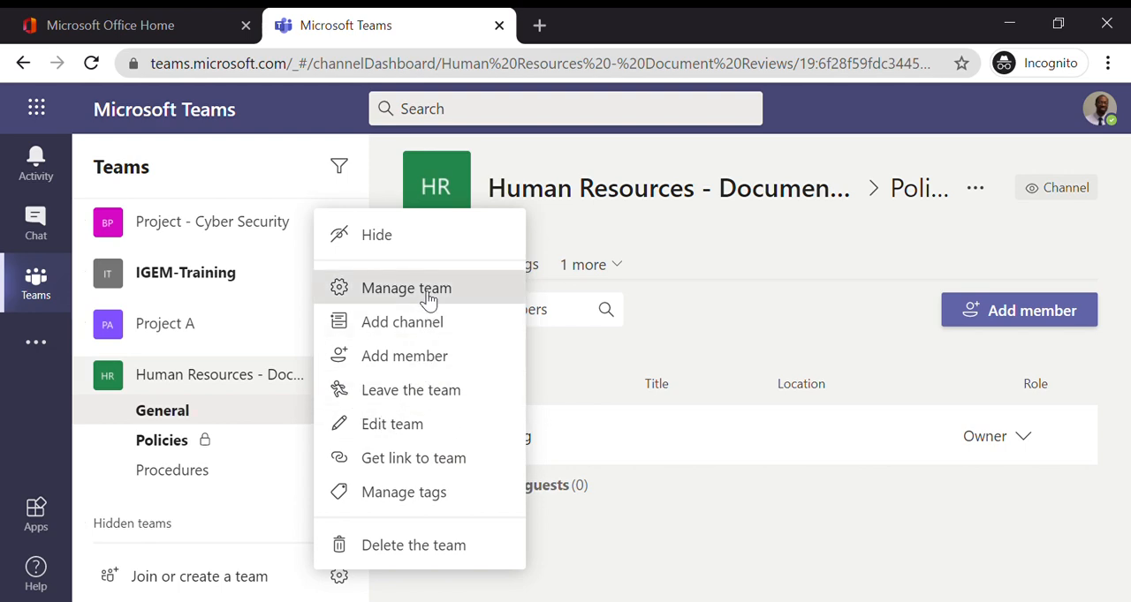
left_click(405, 288)
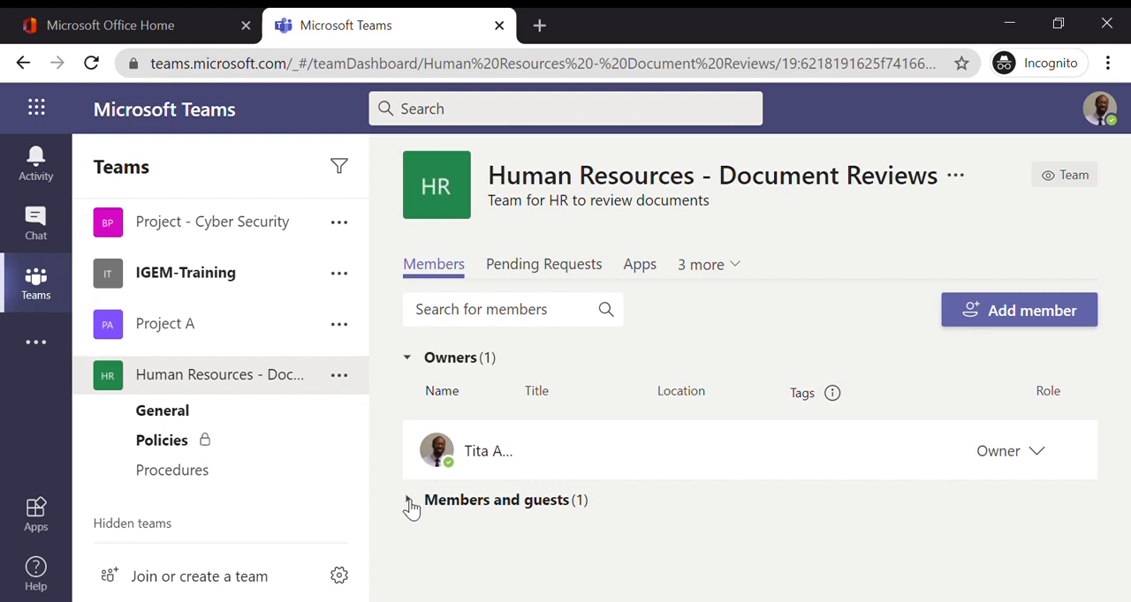
left_click(407, 500)
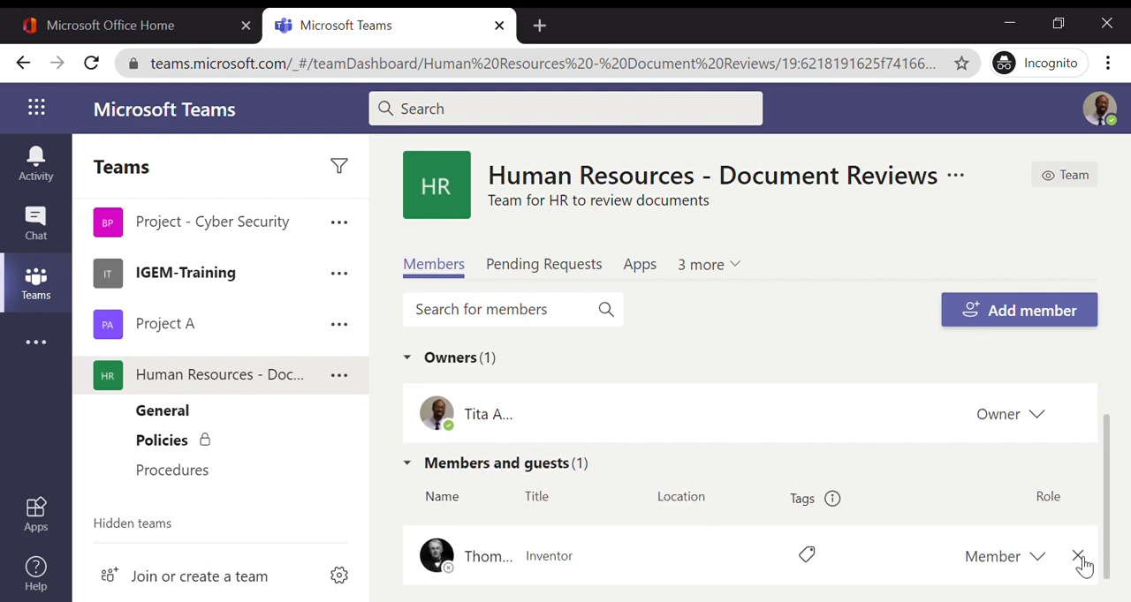
mouse_move(1078, 566)
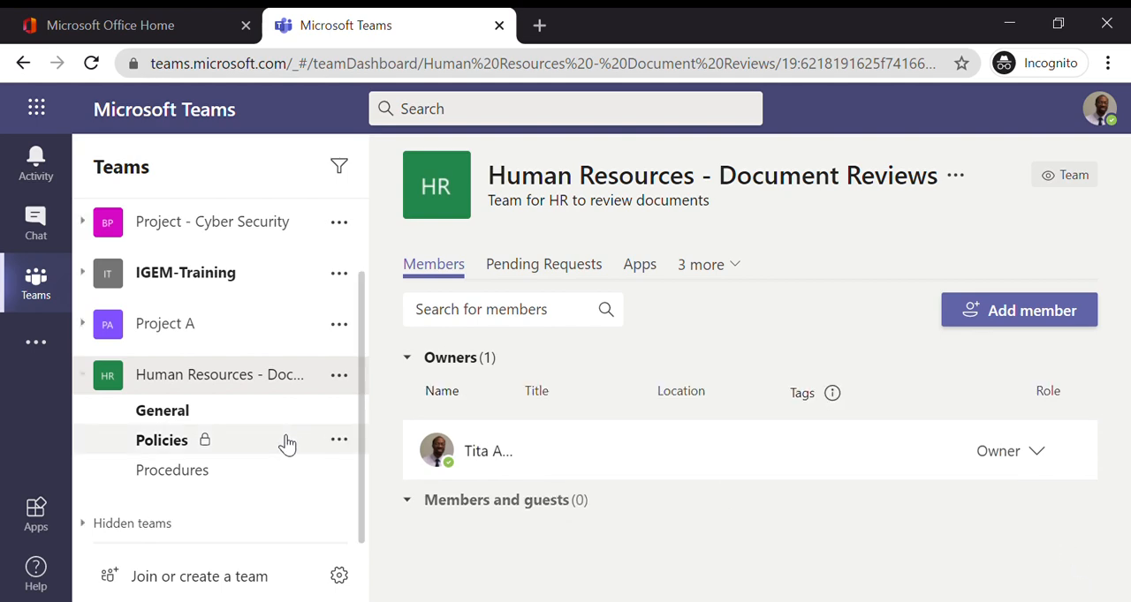
Open the Human Resources - Document Reviews General posts showing Thomas Edison's removal
left_click(163, 410)
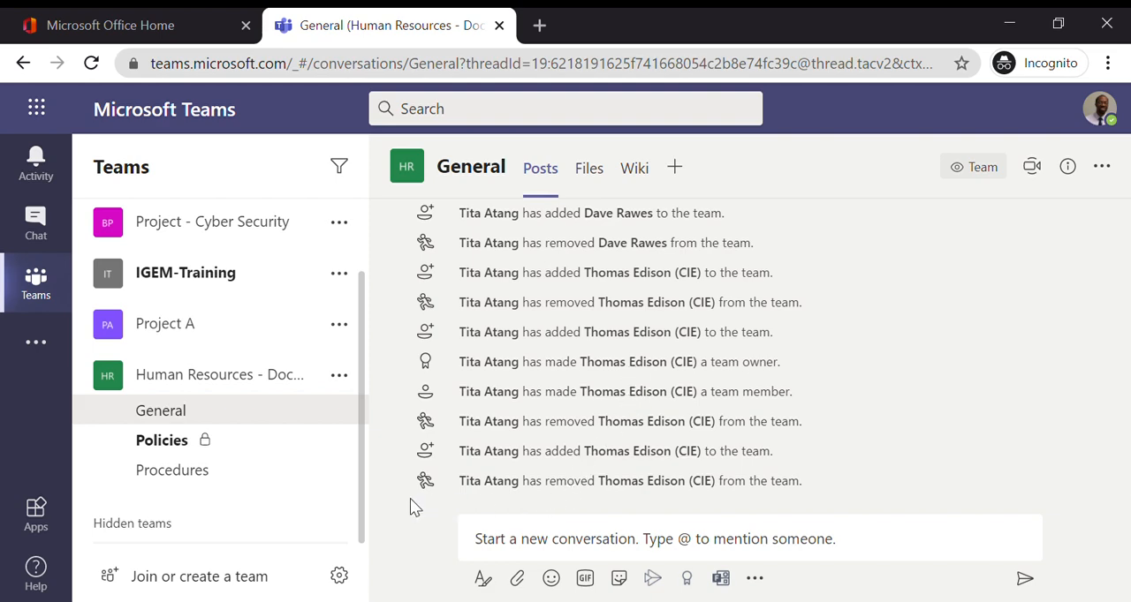
mouse_move(428, 512)
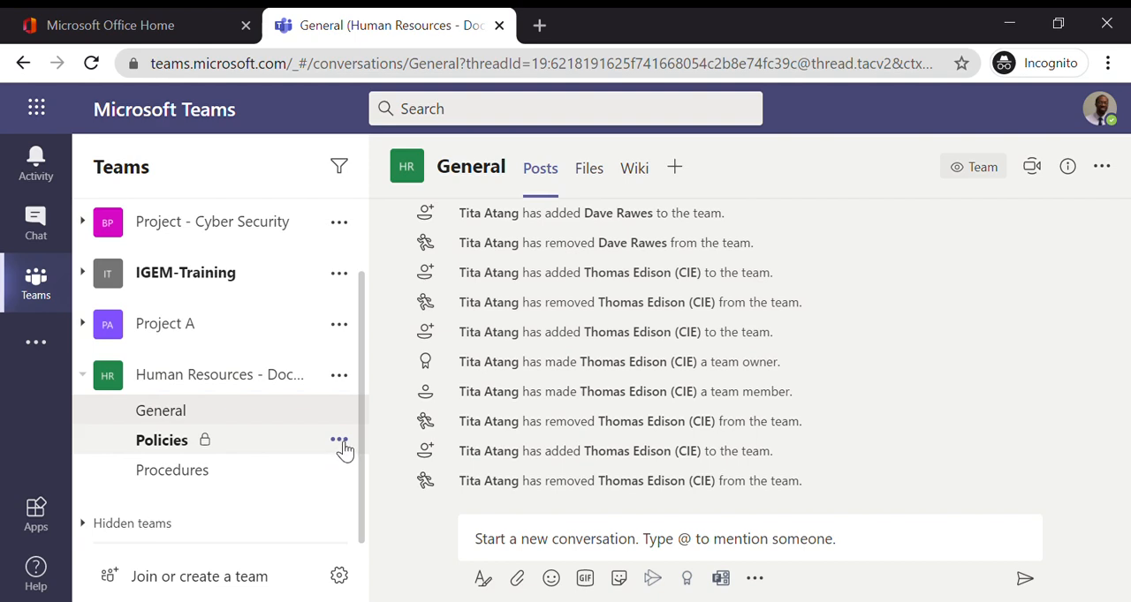
mouse_move(299, 481)
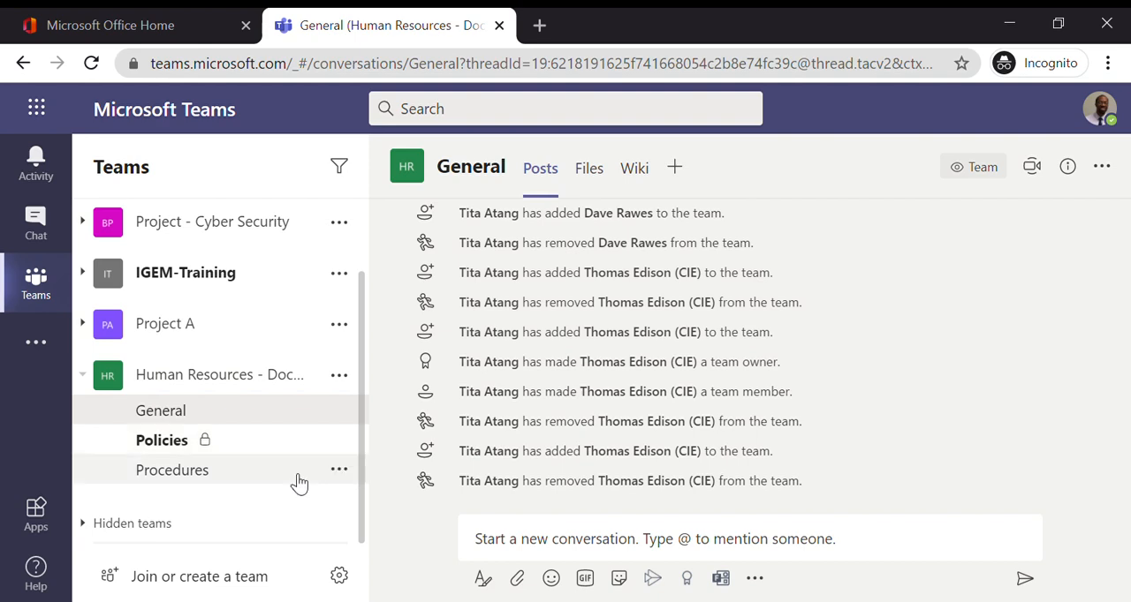
mouse_move(345, 446)
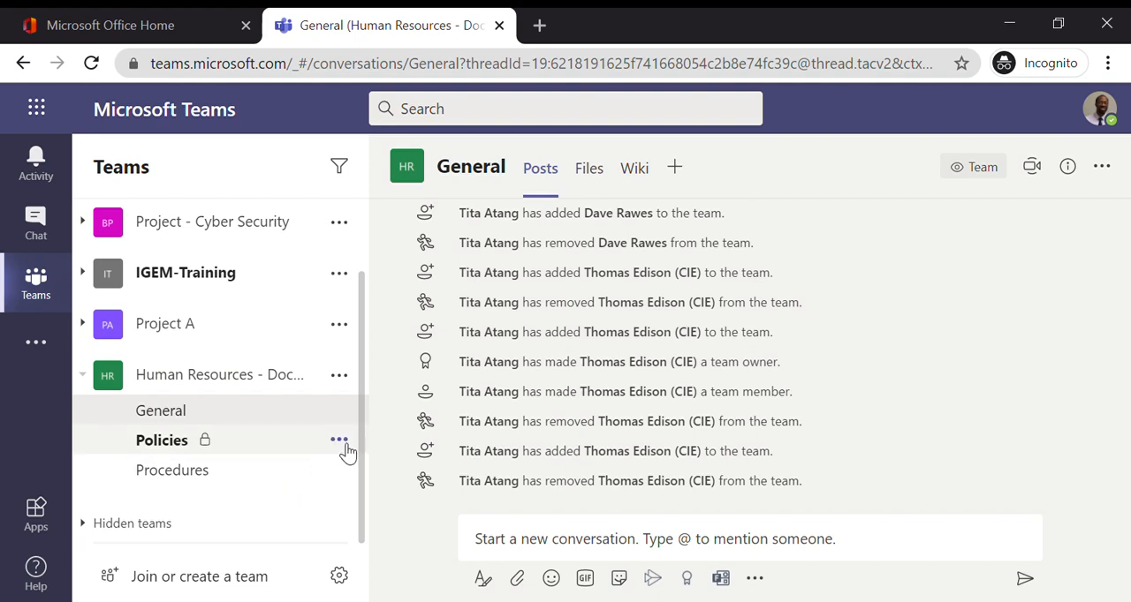